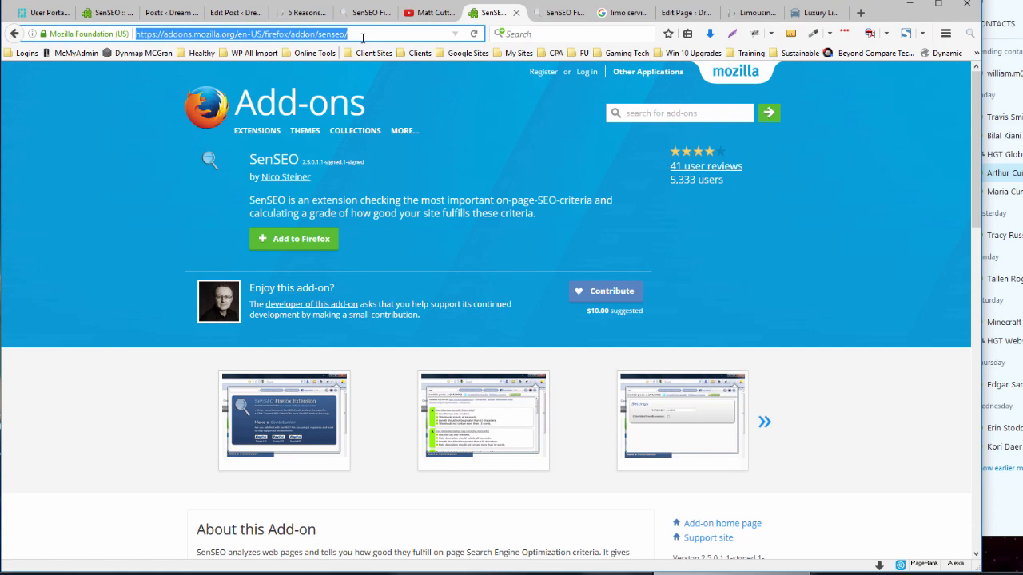
mouse_move(362, 108)
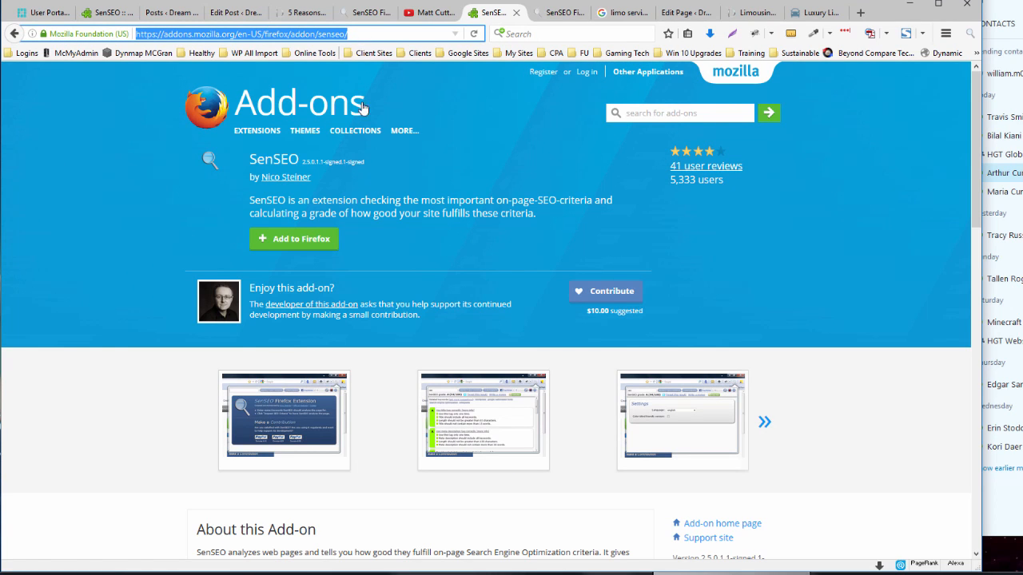
mouse_move(204, 260)
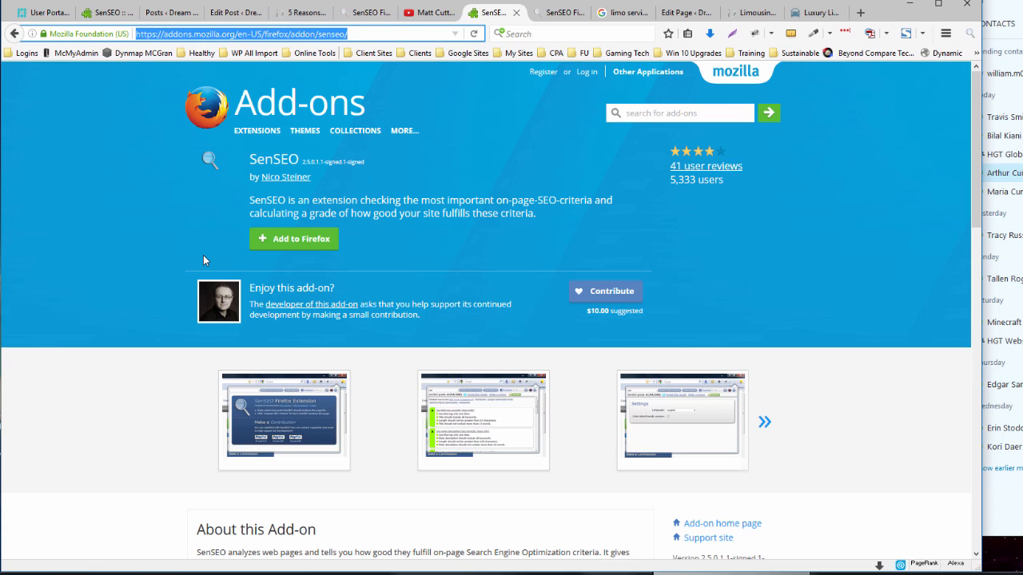
mouse_move(200, 256)
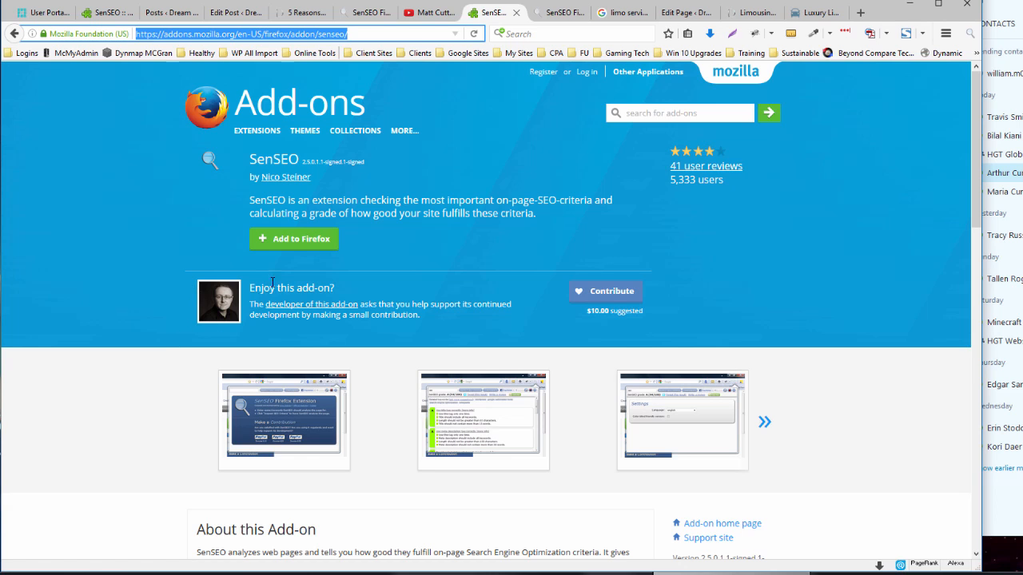
mouse_move(293, 239)
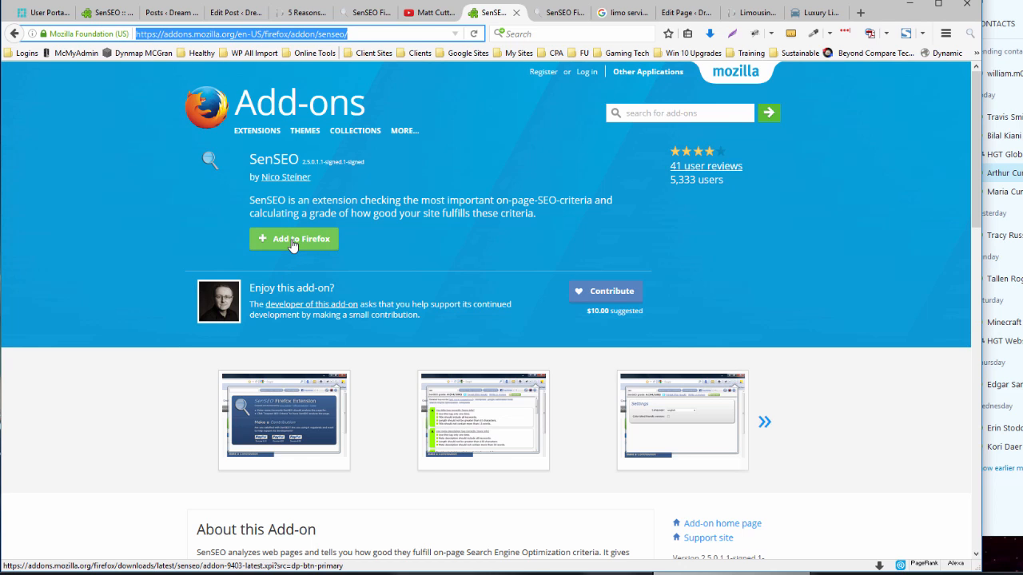
Step: Install SenSEO from sensational-seo.com, then bring up the Dream Limousines Detroit homepage
click(293, 238)
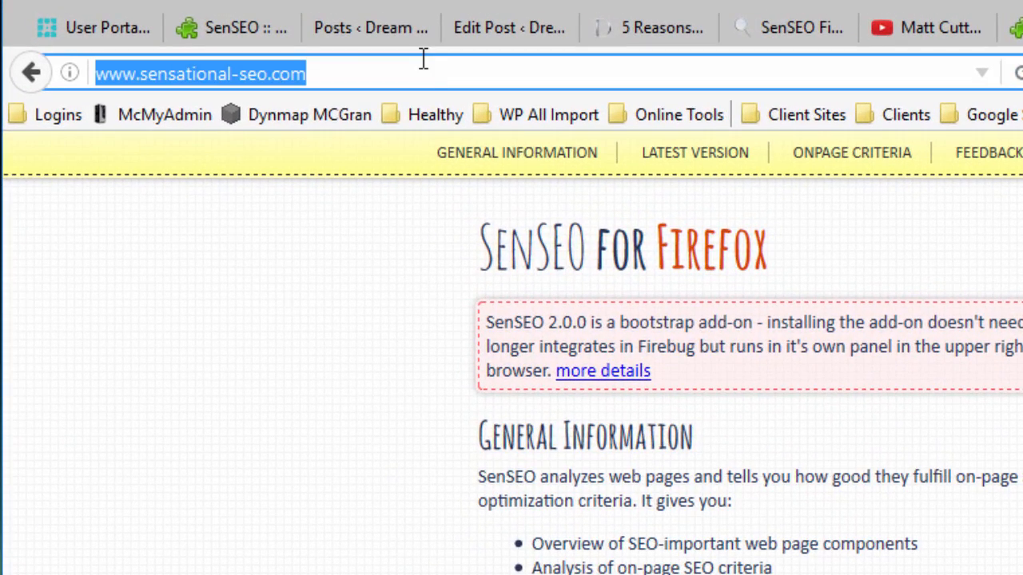
mouse_move(424, 67)
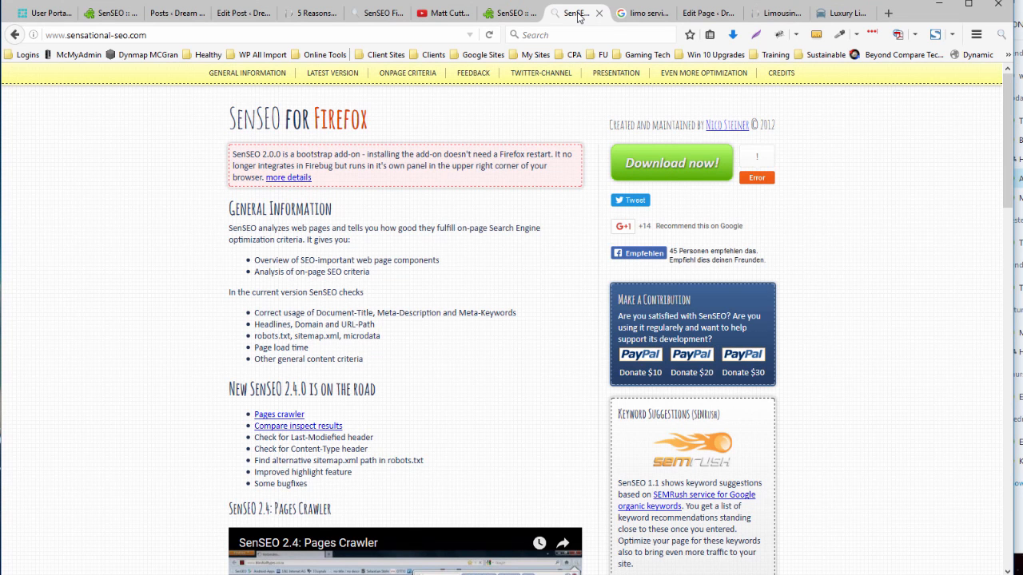
click(775, 13)
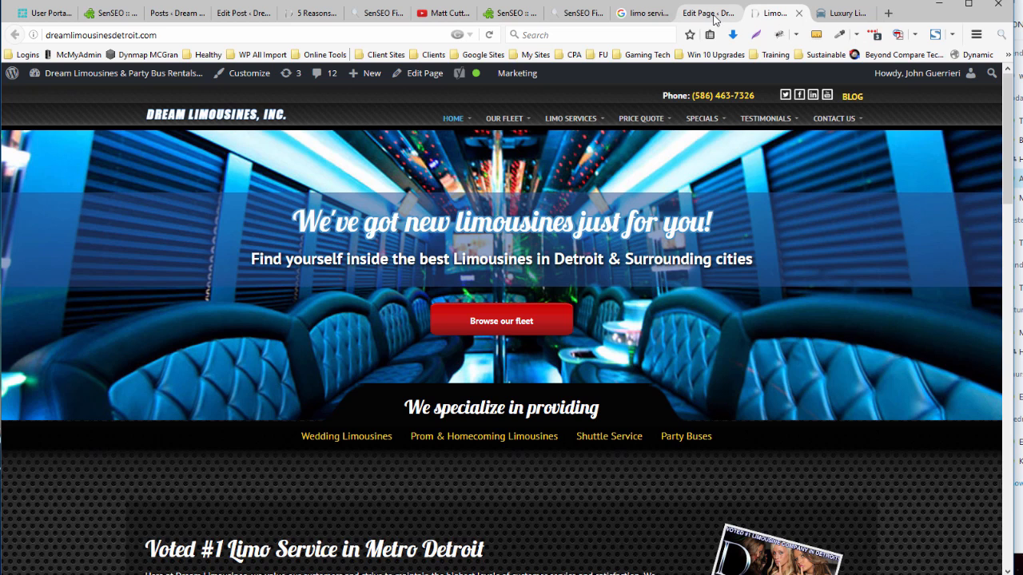
click(707, 13)
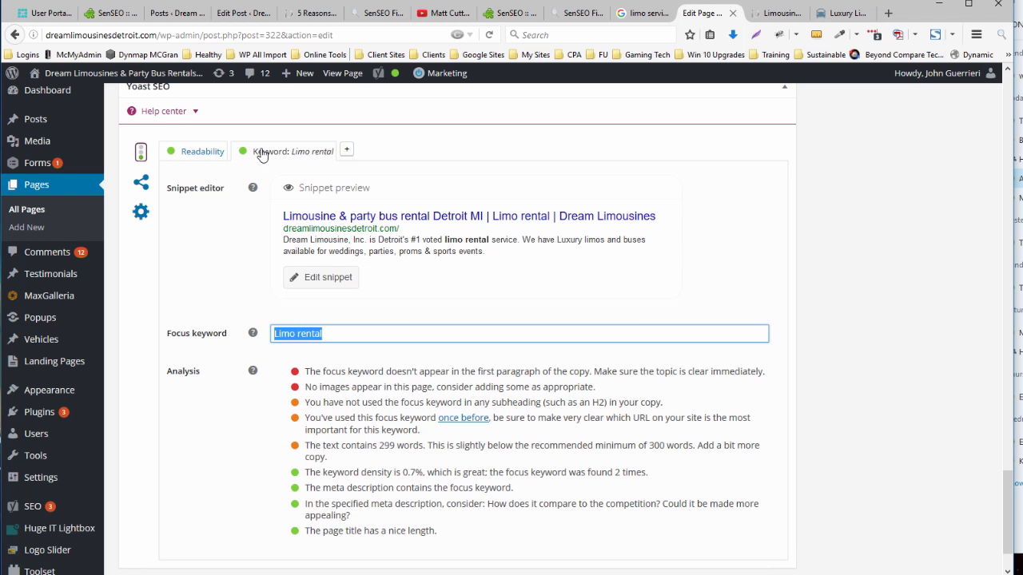
mouse_move(297, 167)
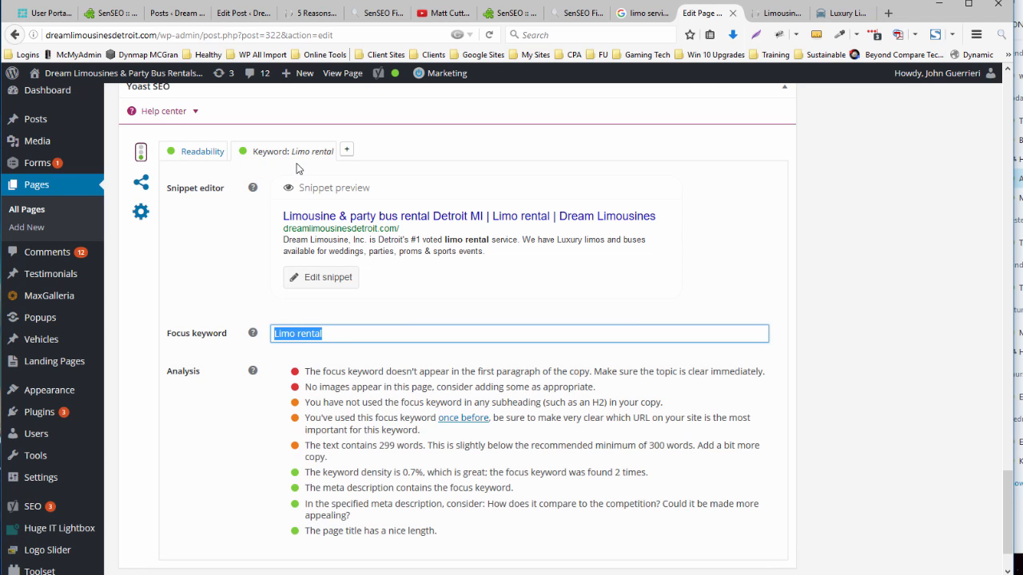
click(775, 13)
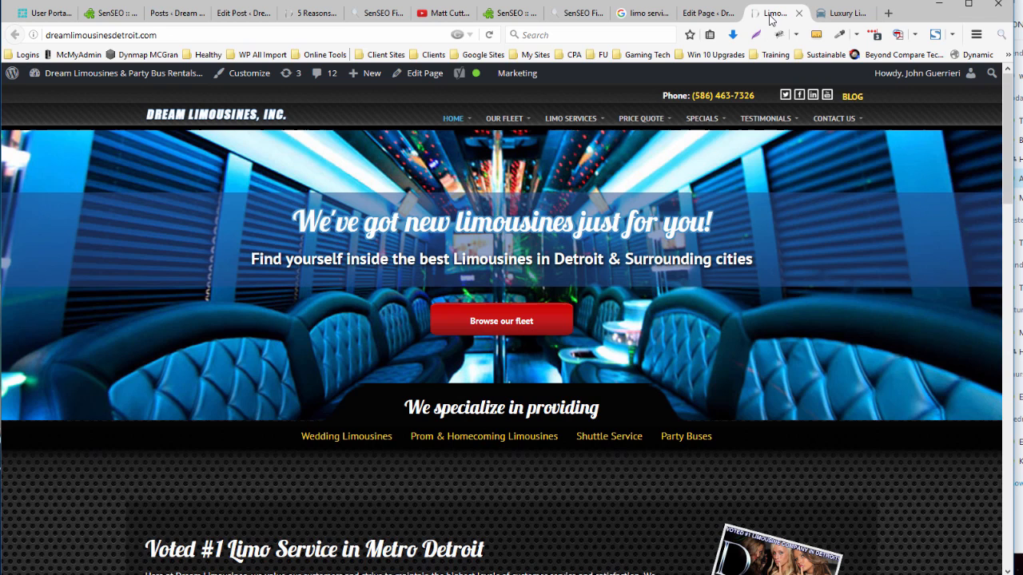
click(168, 34)
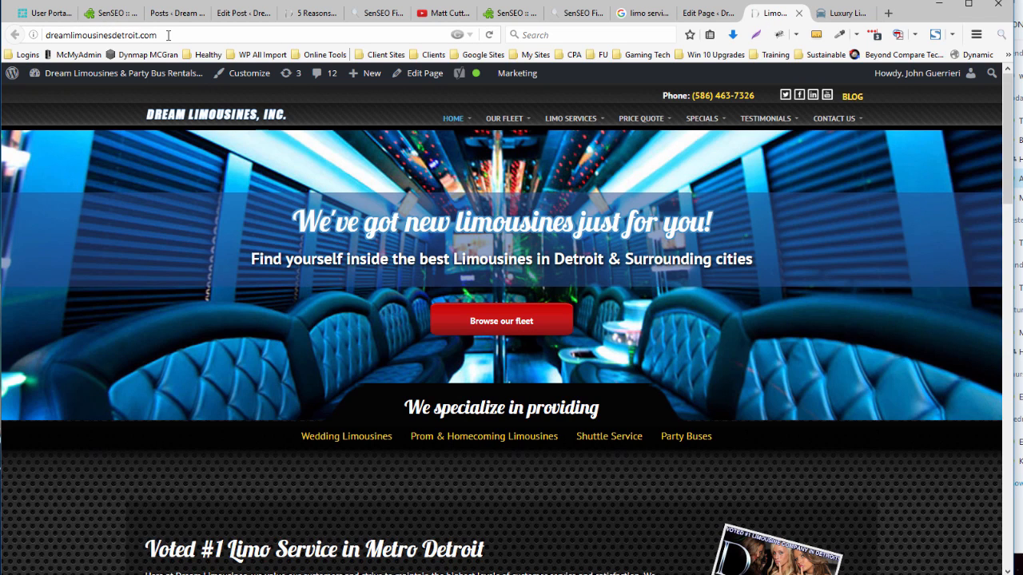
click(101, 35)
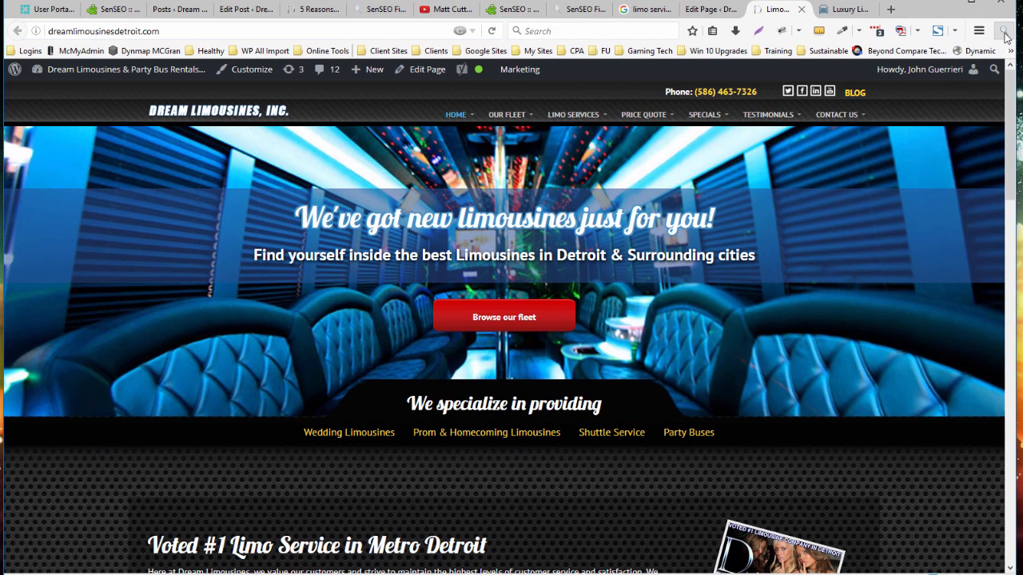
Step: Launch SenSEO on the Dream Limousines homepage with 'limo rental' as the keyword
click(1004, 30)
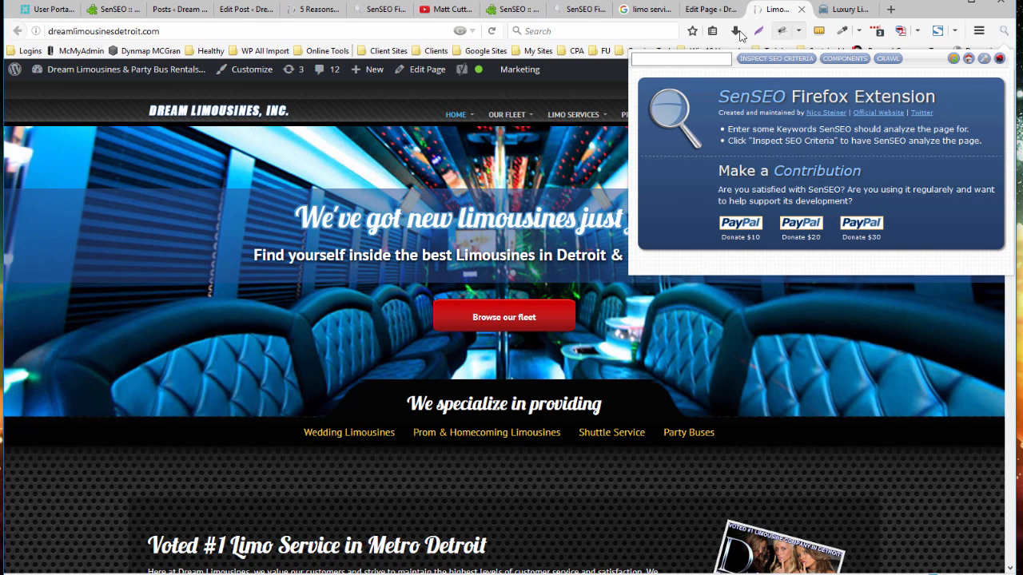
click(681, 59)
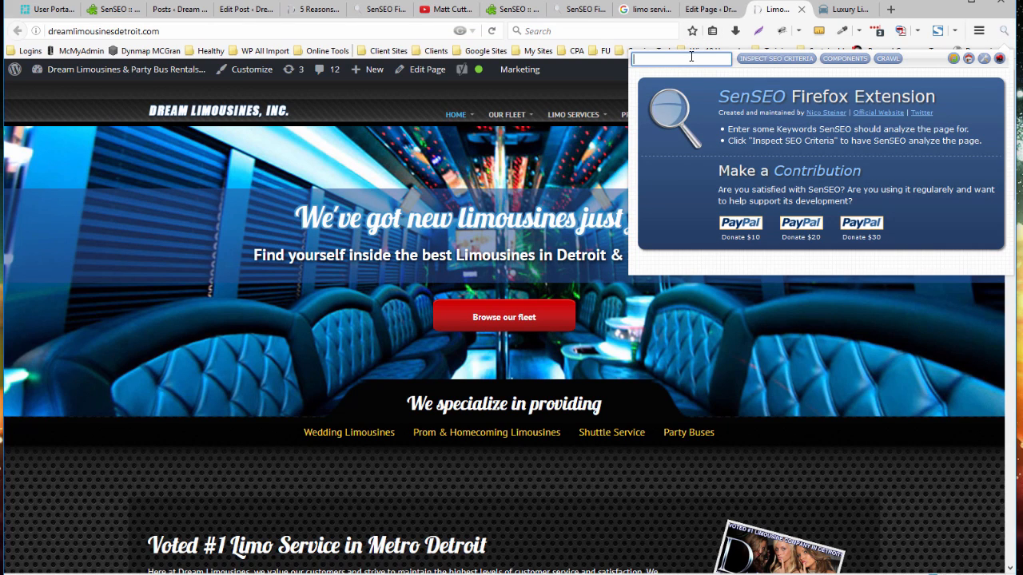
text(limo rental)
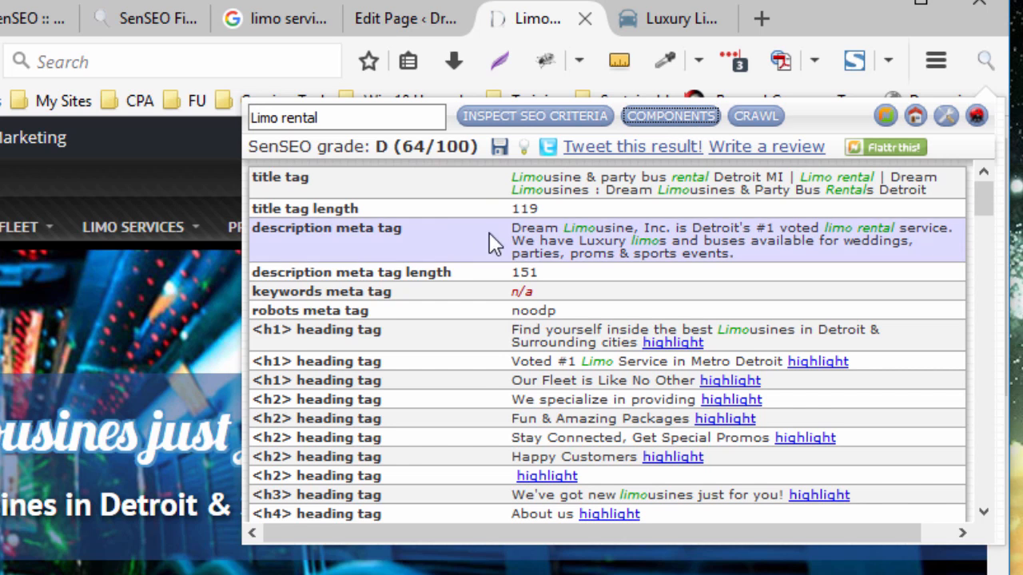
Step: View the components breakdown's title tag, title length and meta description rows
click(346, 117)
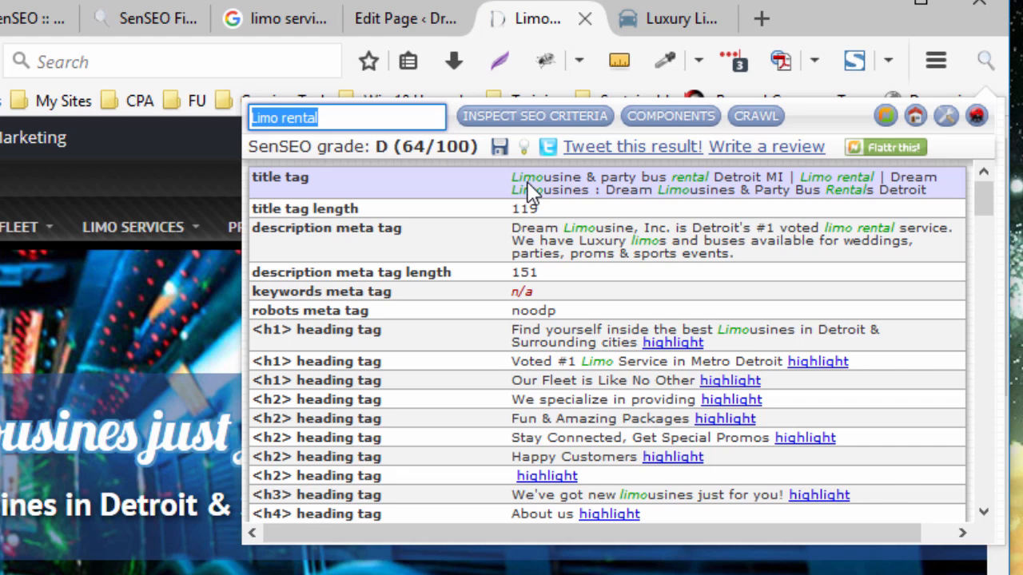
mouse_move(458, 189)
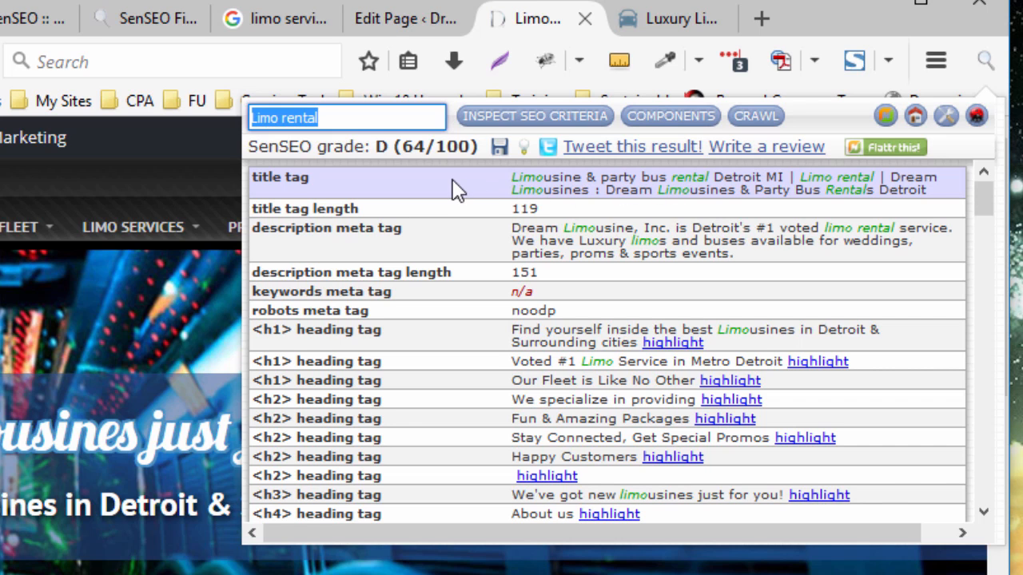
mouse_move(455, 220)
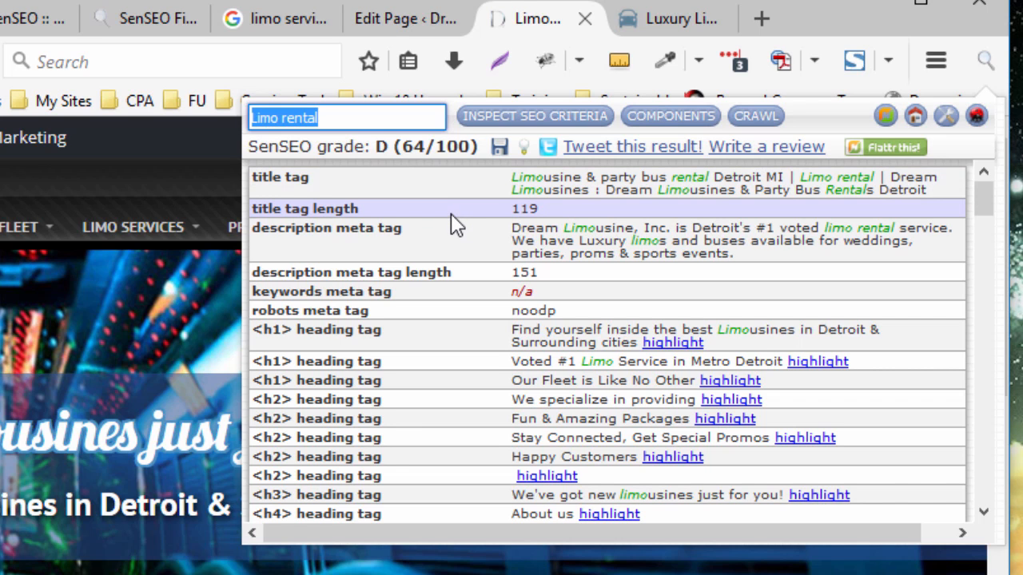
mouse_move(459, 223)
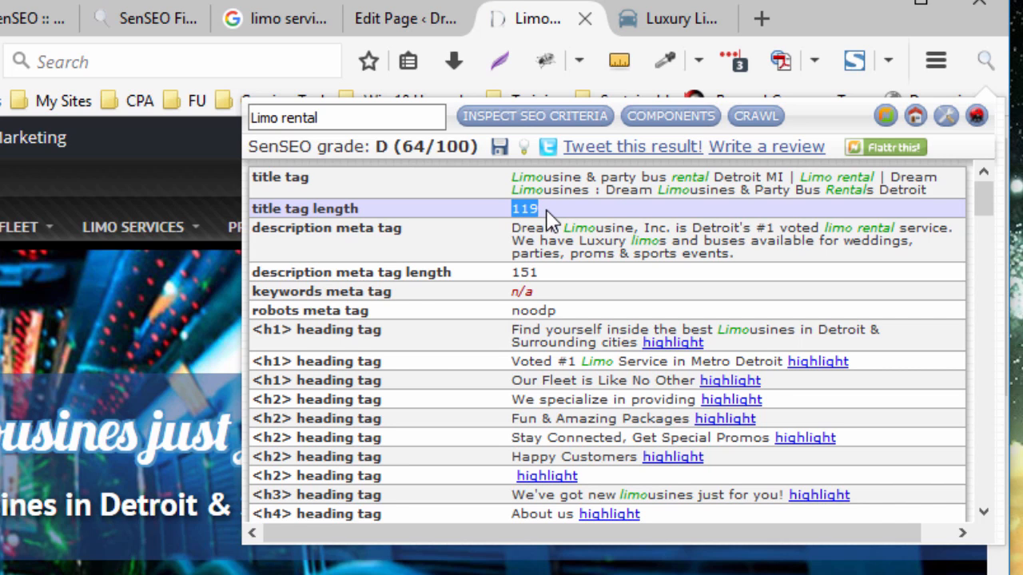
mouse_move(550, 222)
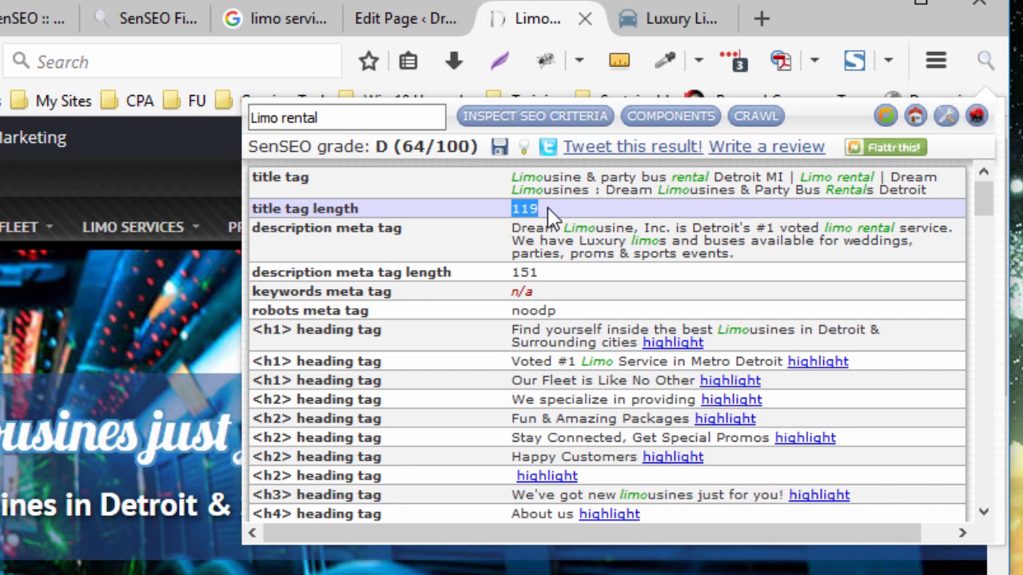
mouse_move(528, 240)
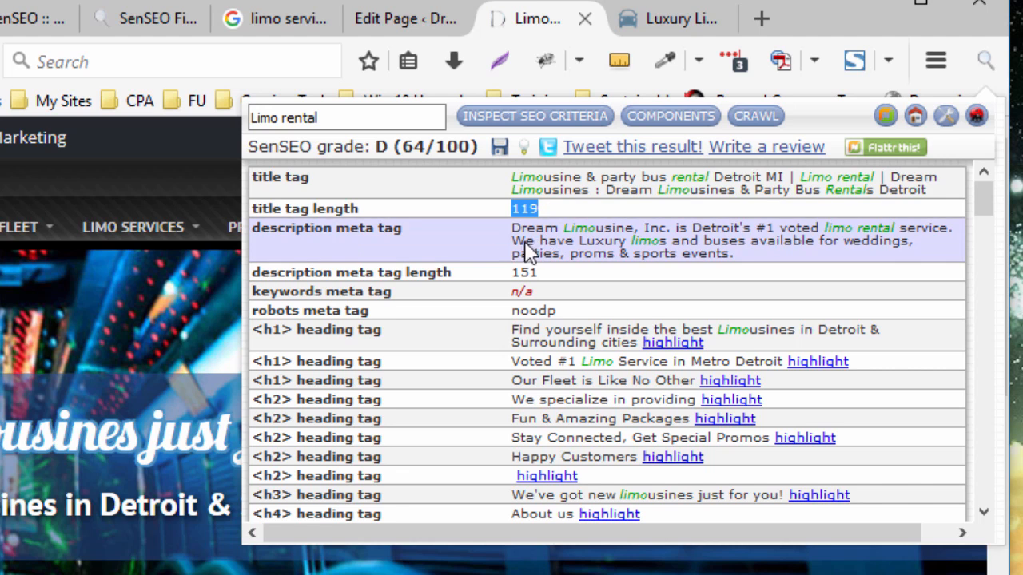
mouse_move(579, 241)
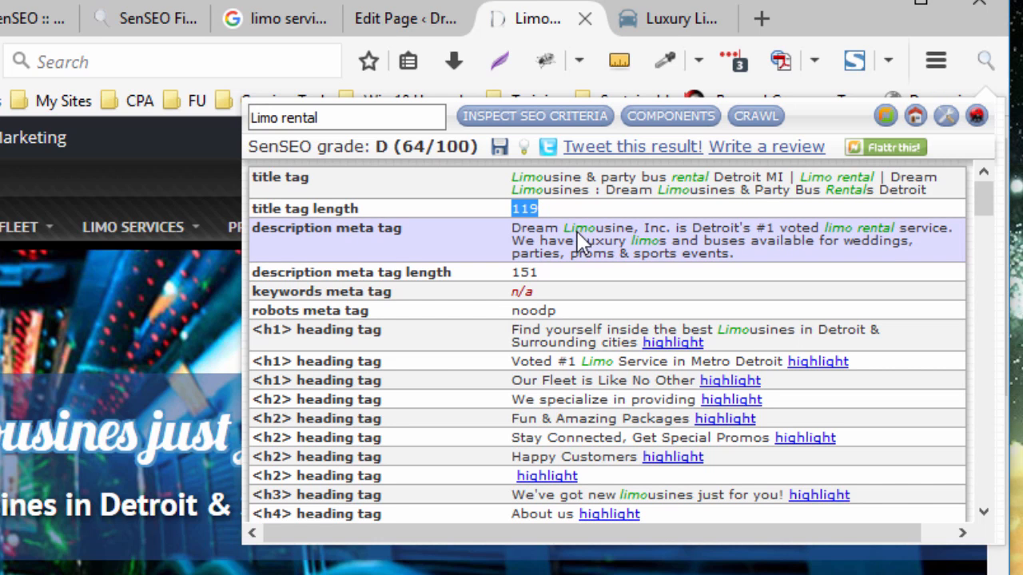
mouse_move(599, 292)
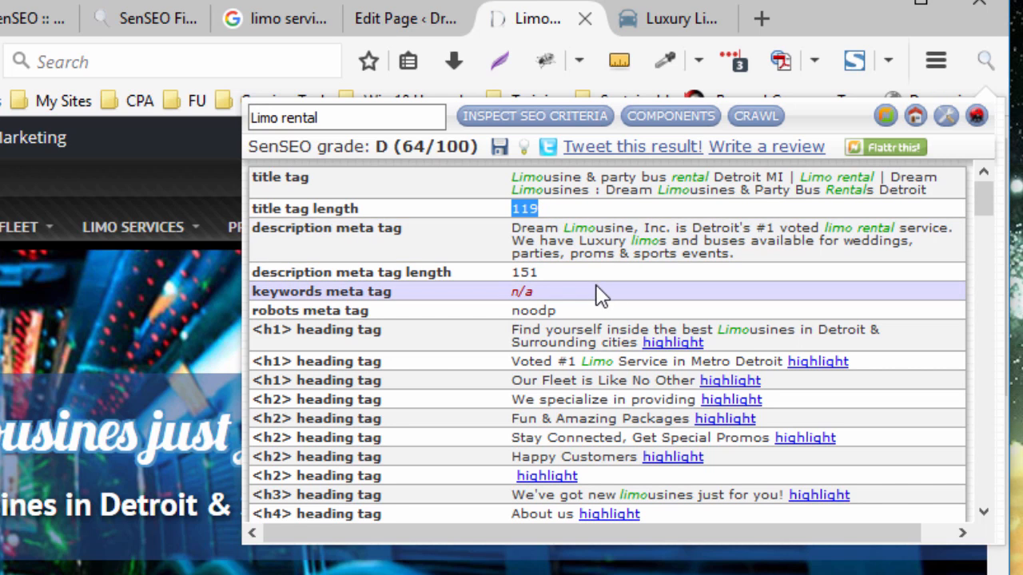
scroll(down, 3)
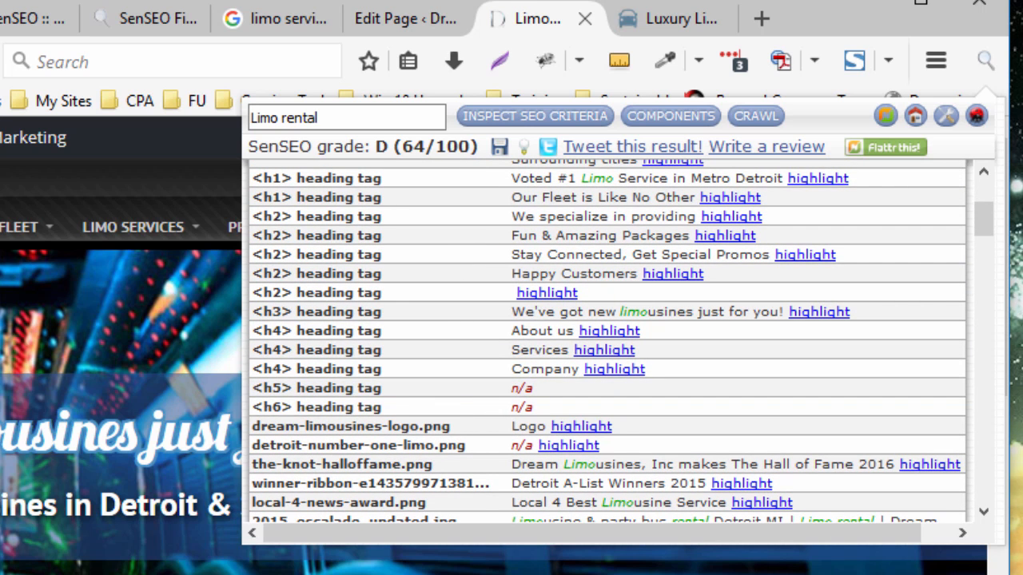
mouse_move(648, 339)
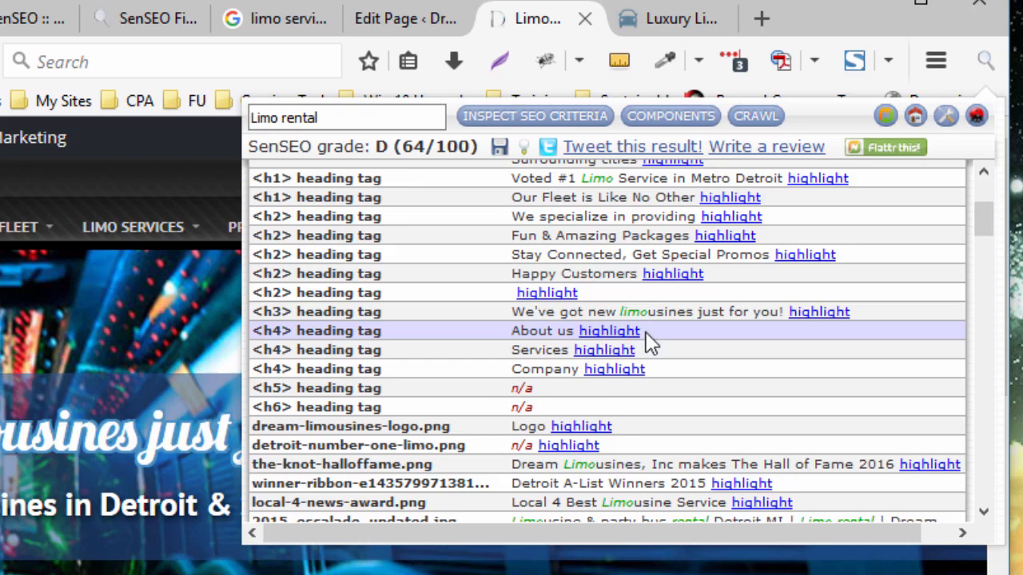
mouse_move(347, 254)
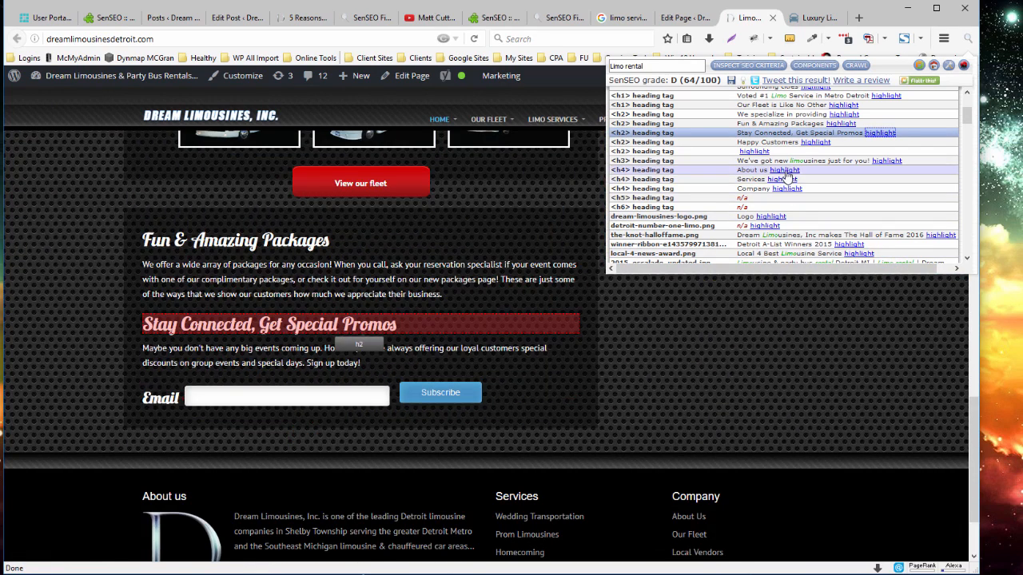
Step: Scroll the components list down through the heading tags to the image alt details
scroll(down, 3)
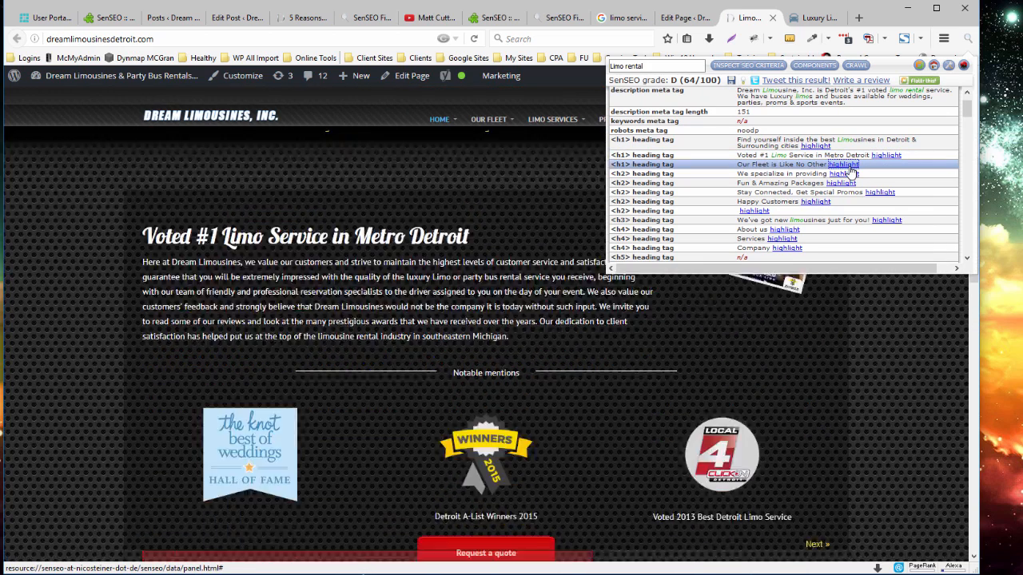
scroll(down, 3)
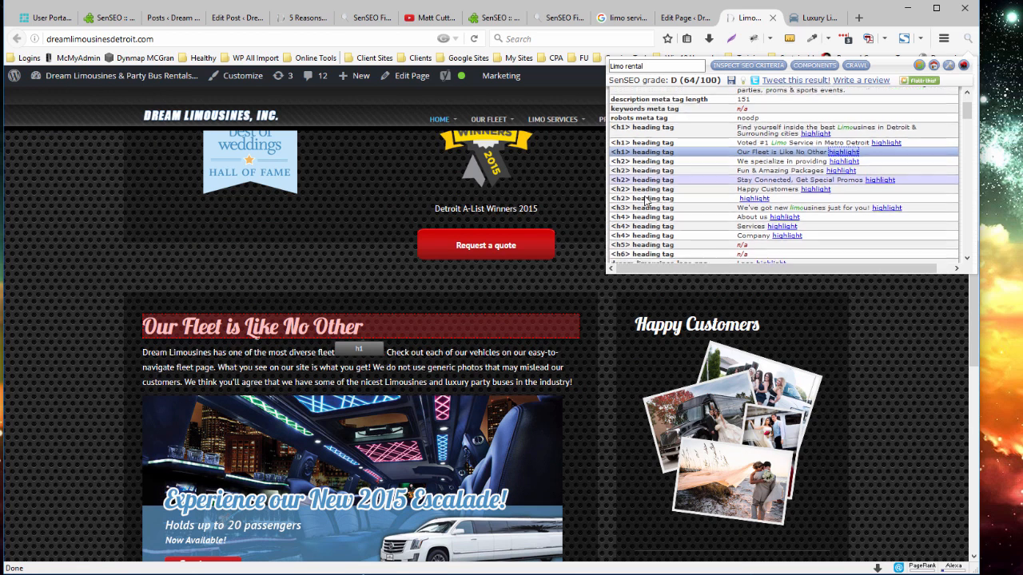
scroll(down, 3)
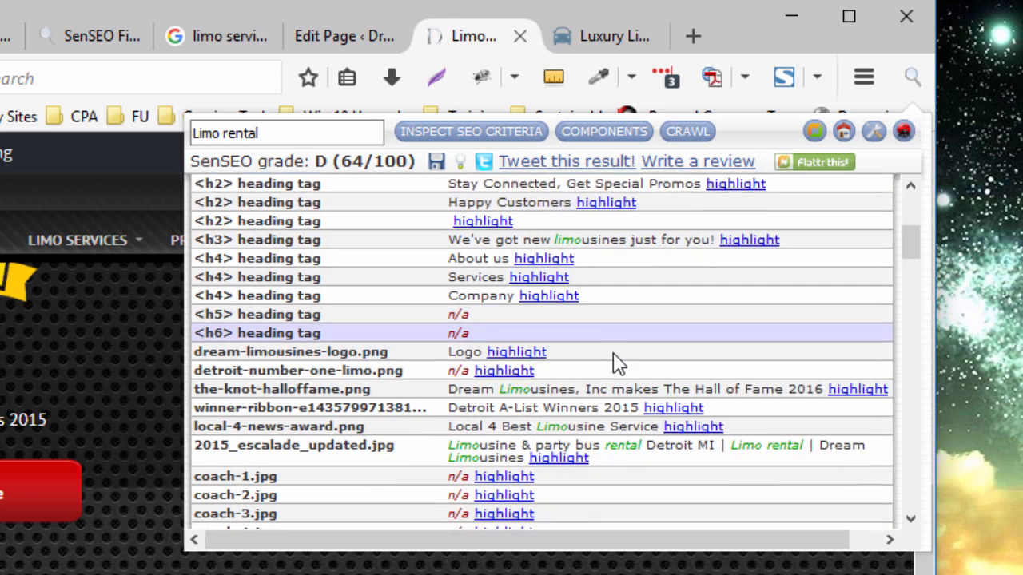
scroll(down, 3)
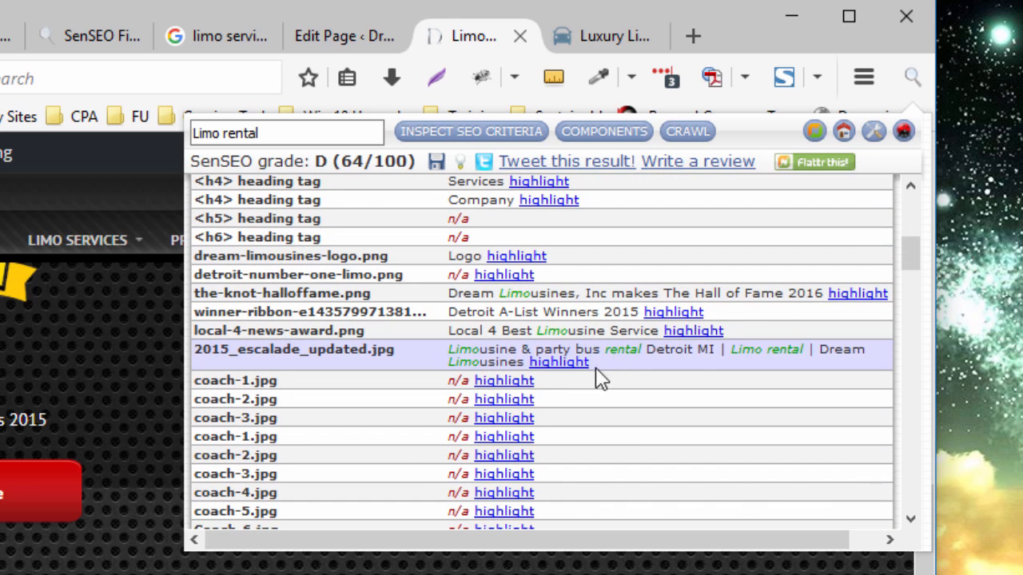
mouse_move(464, 392)
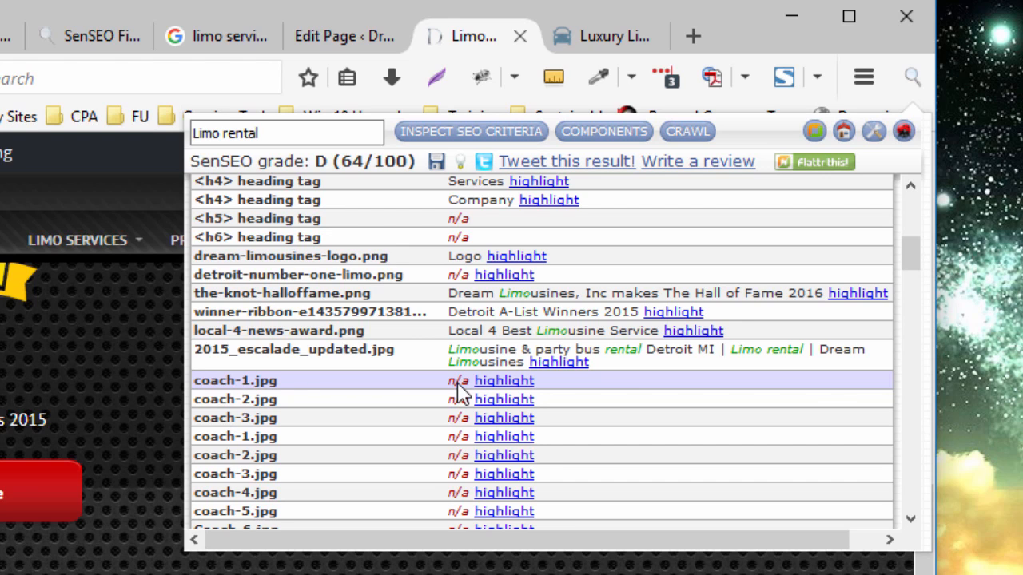
mouse_move(266, 399)
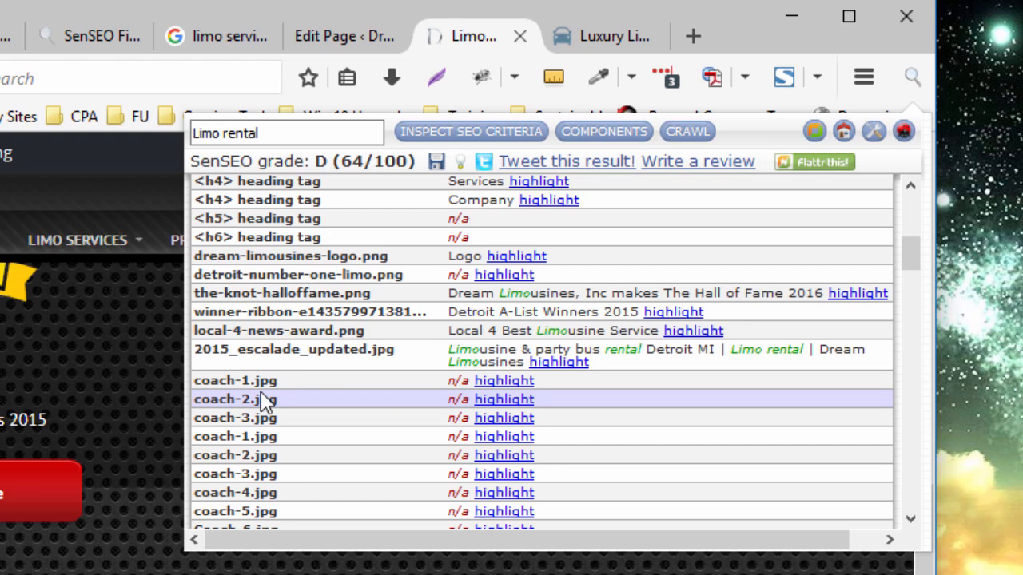
mouse_move(264, 409)
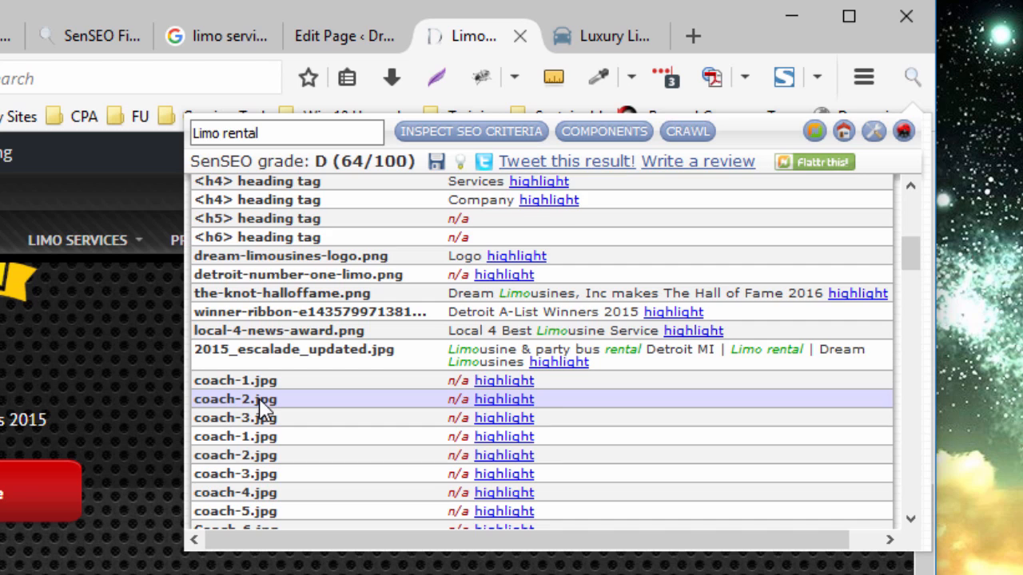
scroll(down, 3)
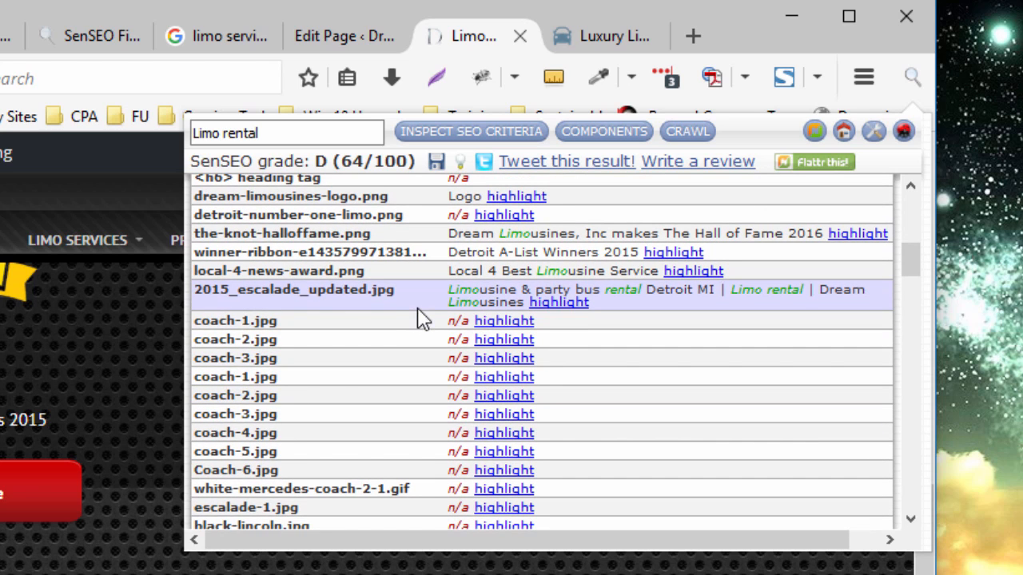
mouse_move(451, 315)
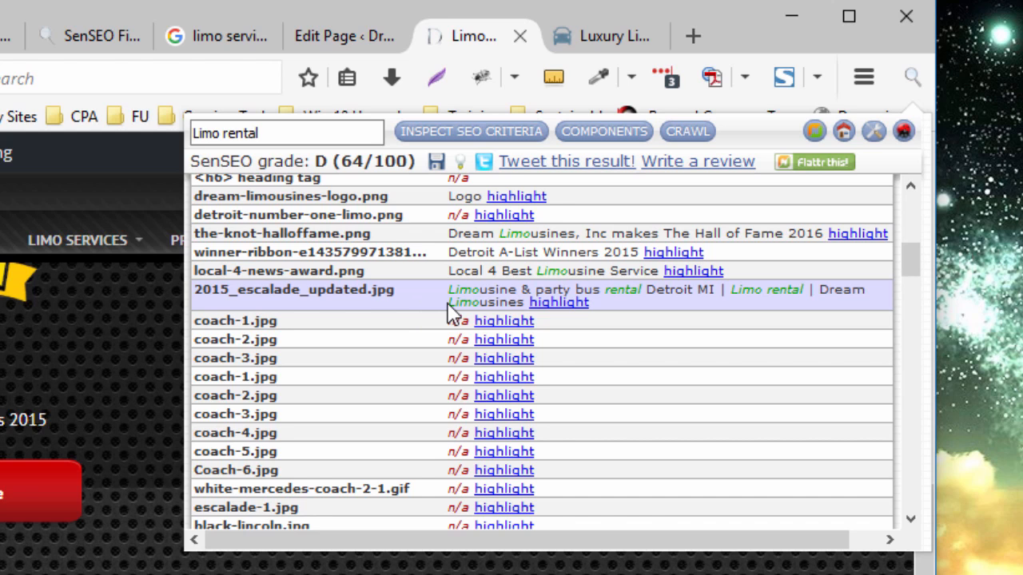
mouse_move(375, 311)
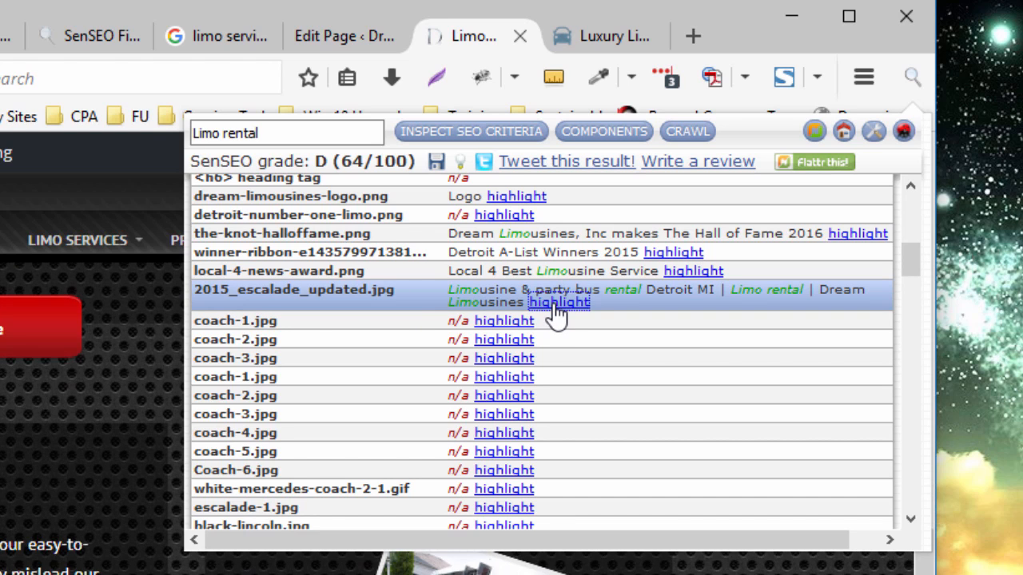
mouse_move(471, 312)
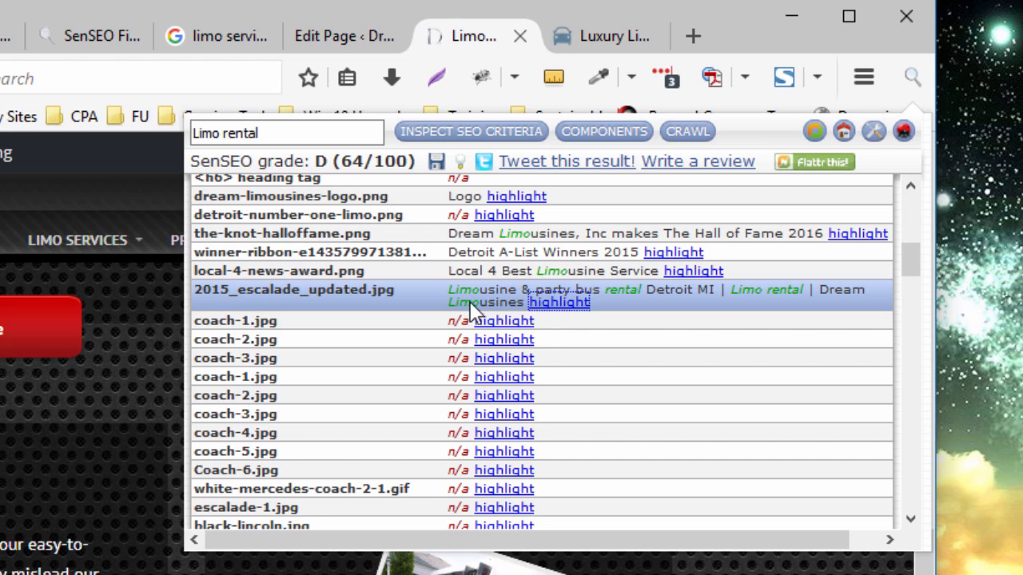
mouse_move(623, 307)
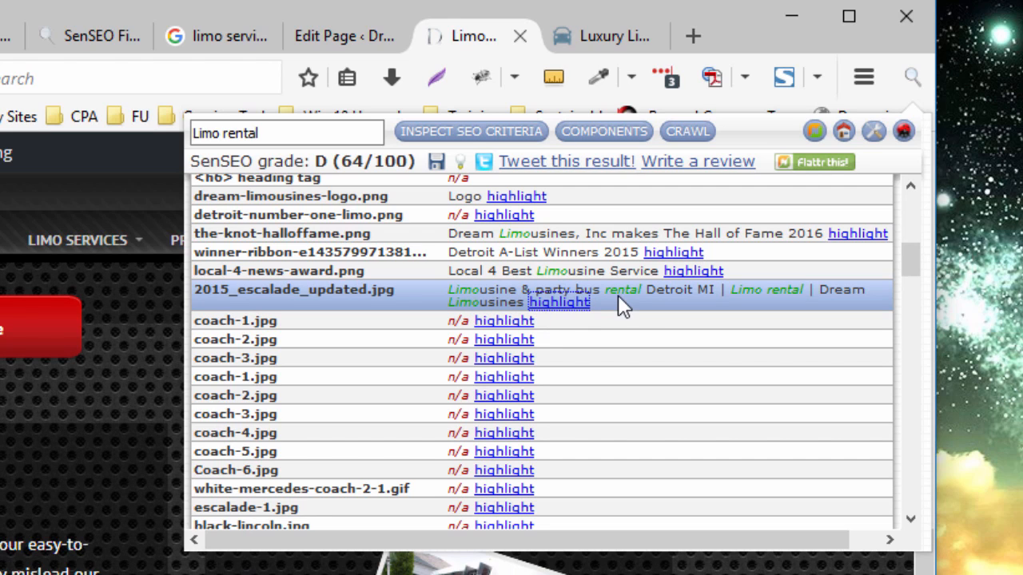
mouse_move(787, 302)
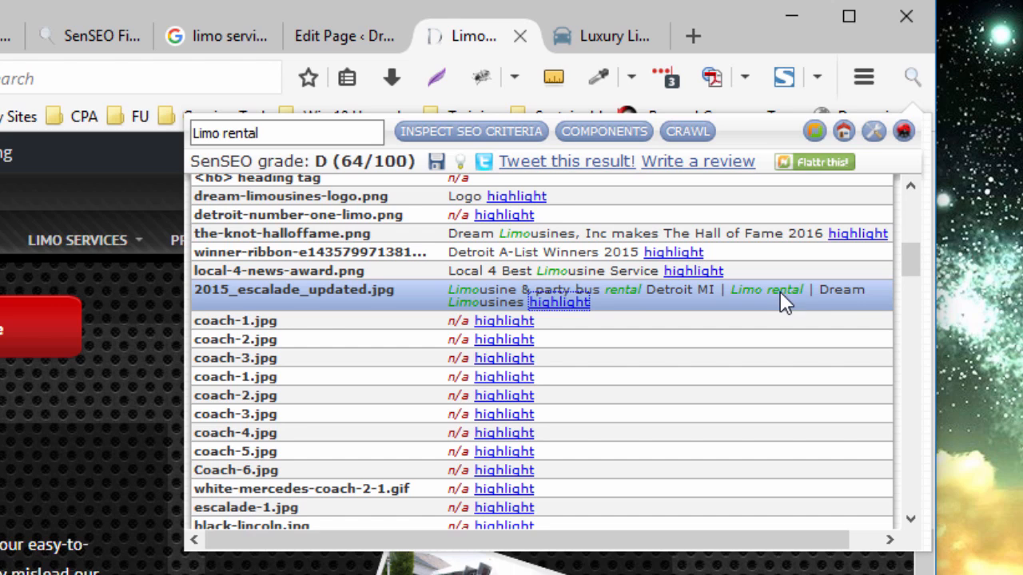
mouse_move(852, 298)
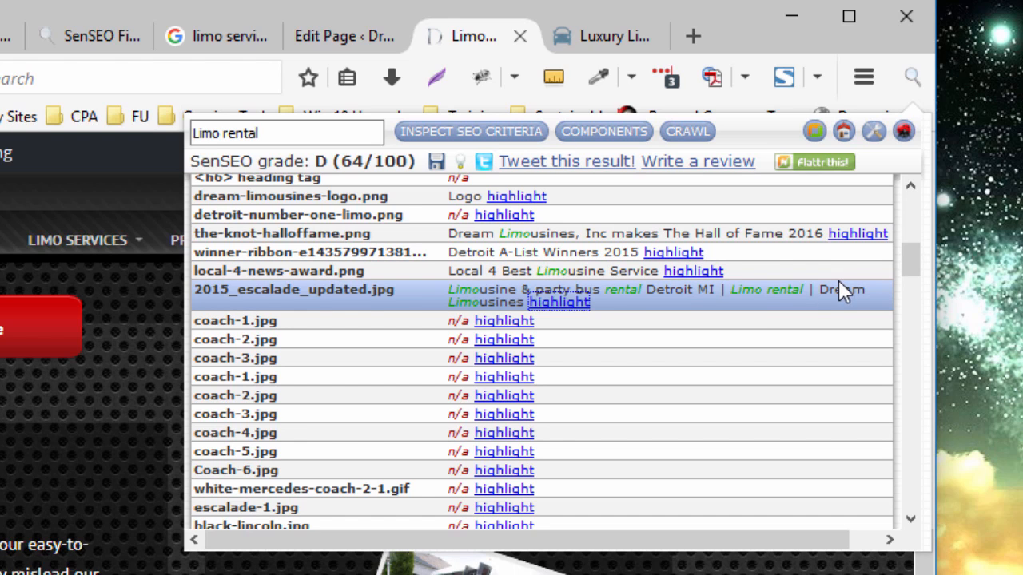
mouse_move(813, 302)
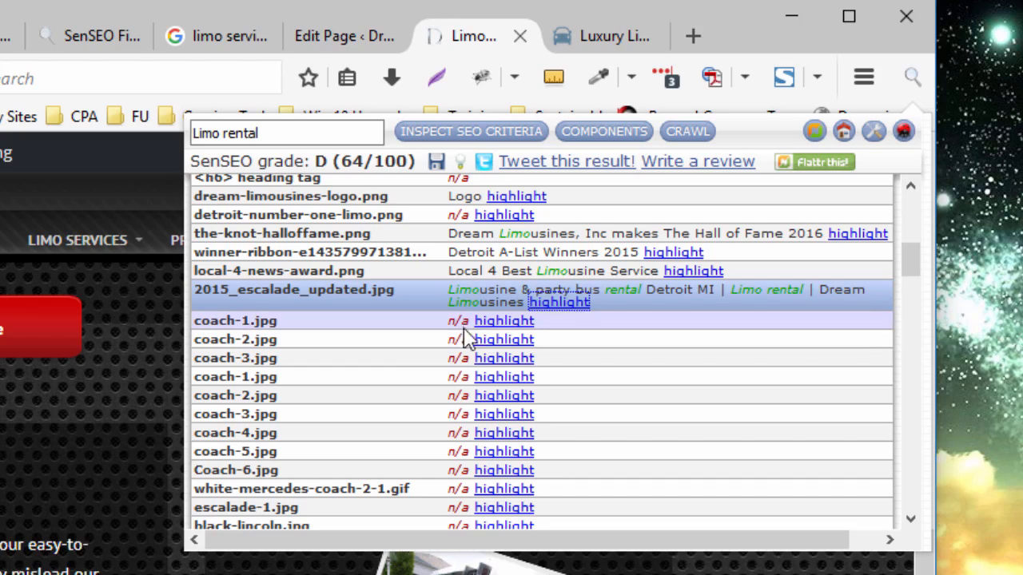
scroll(down, 3)
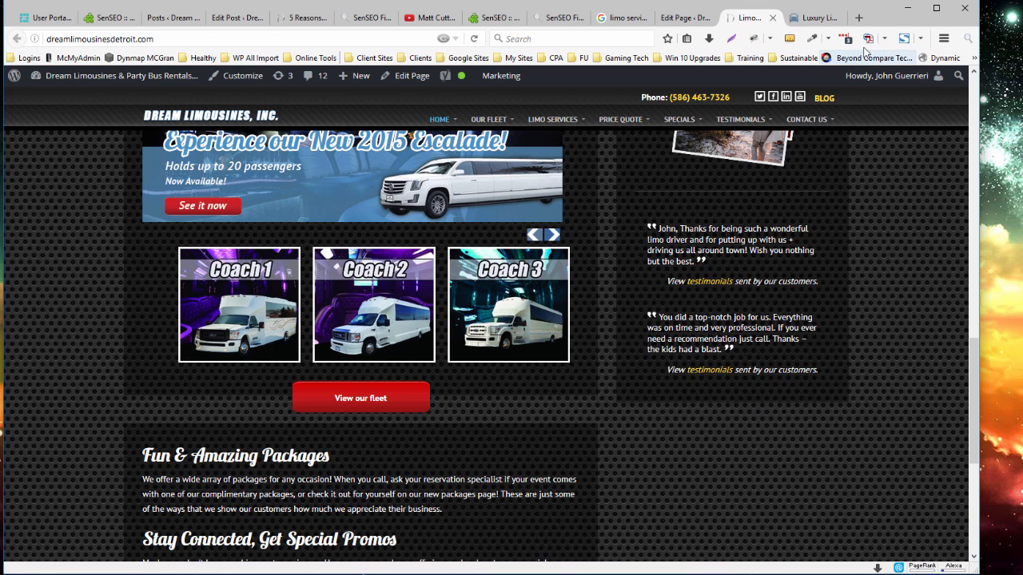
click(847, 38)
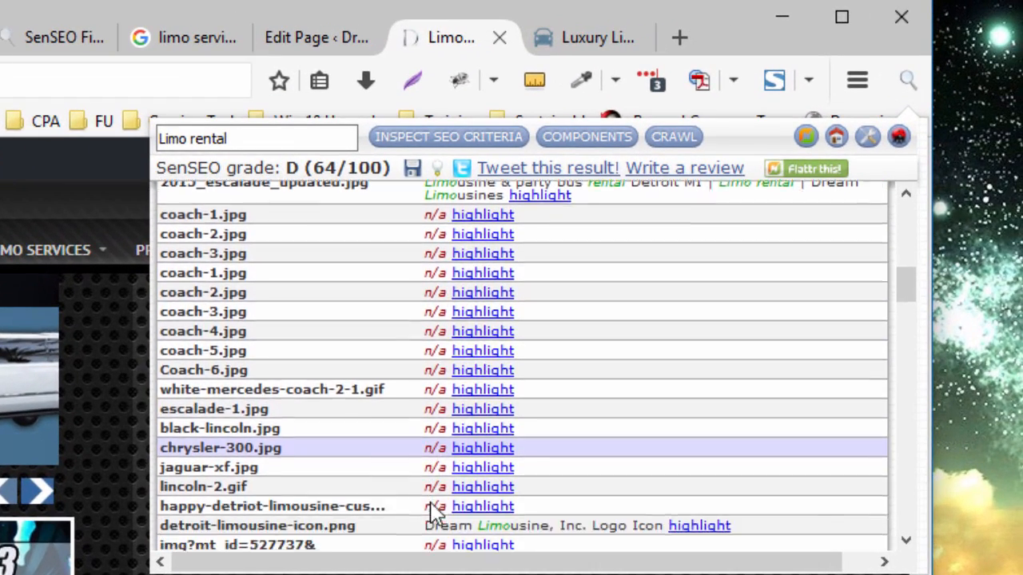
scroll(down, 3)
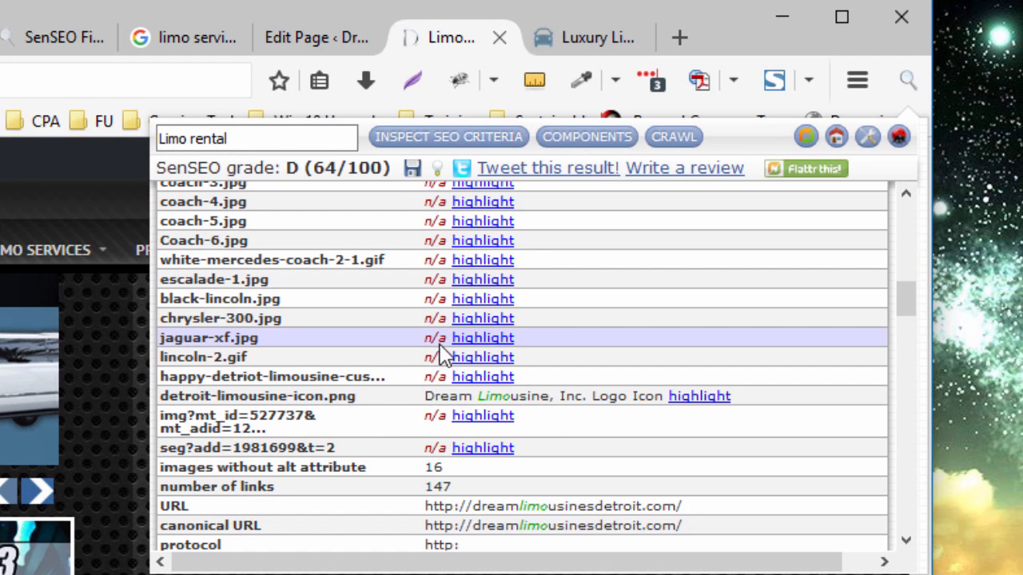
mouse_move(442, 355)
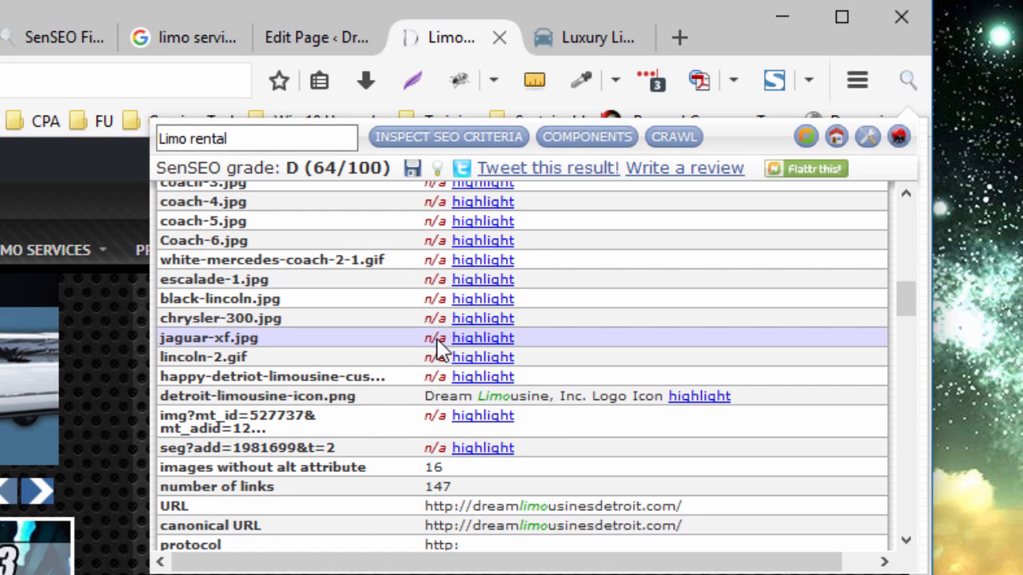
scroll(down, 3)
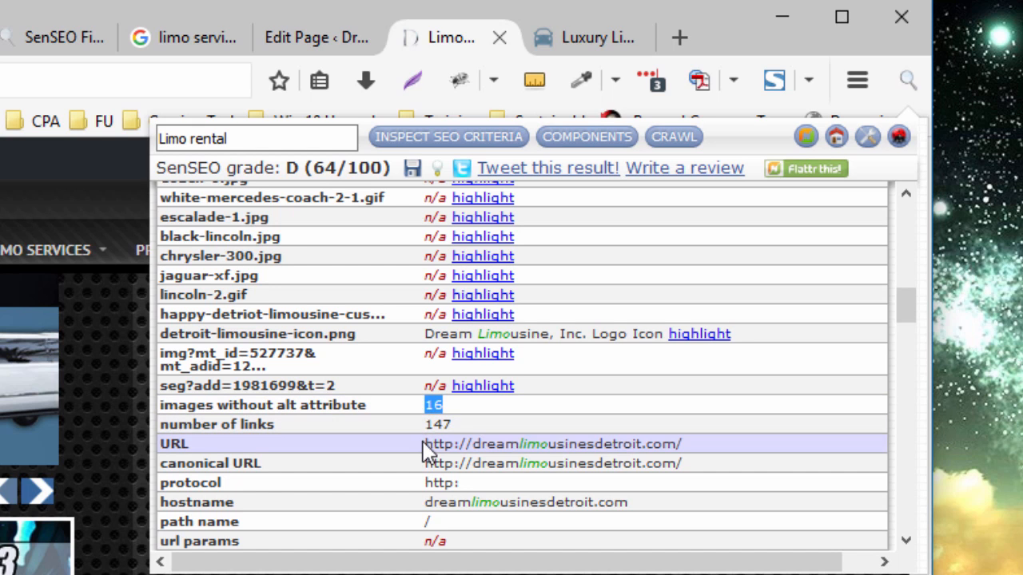
scroll(down, 3)
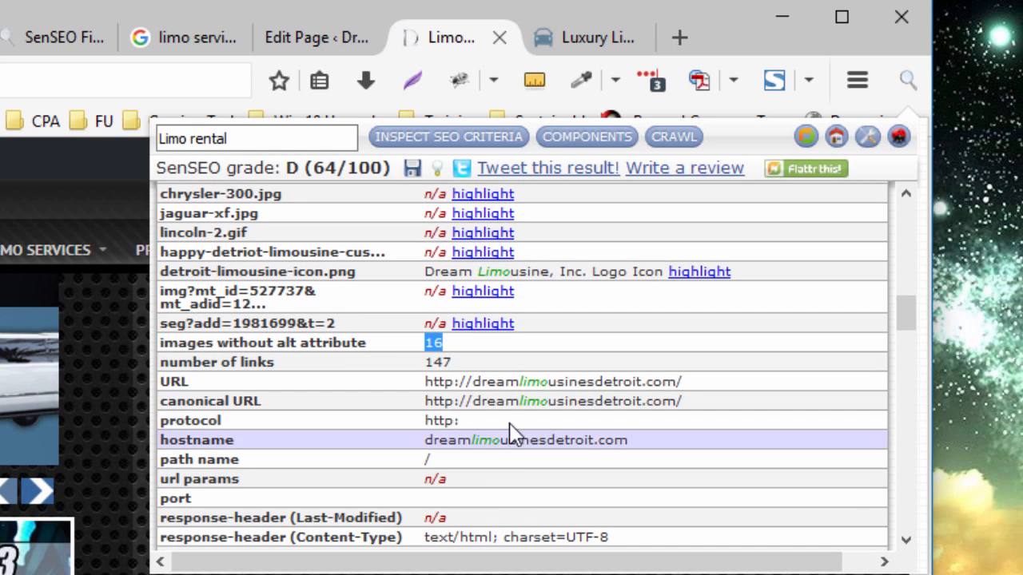
scroll(down, 3)
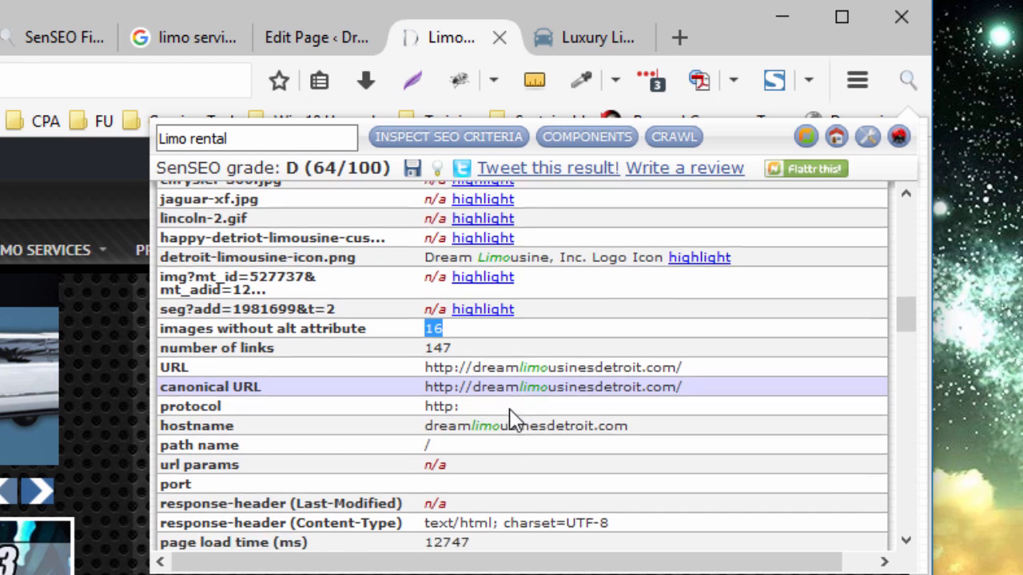
scroll(down, 3)
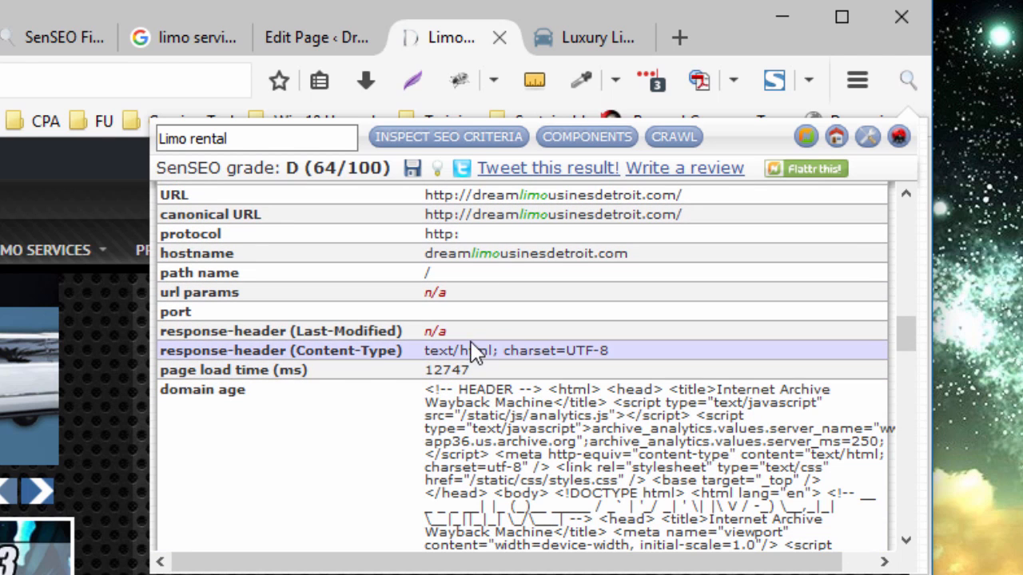
scroll(down, 3)
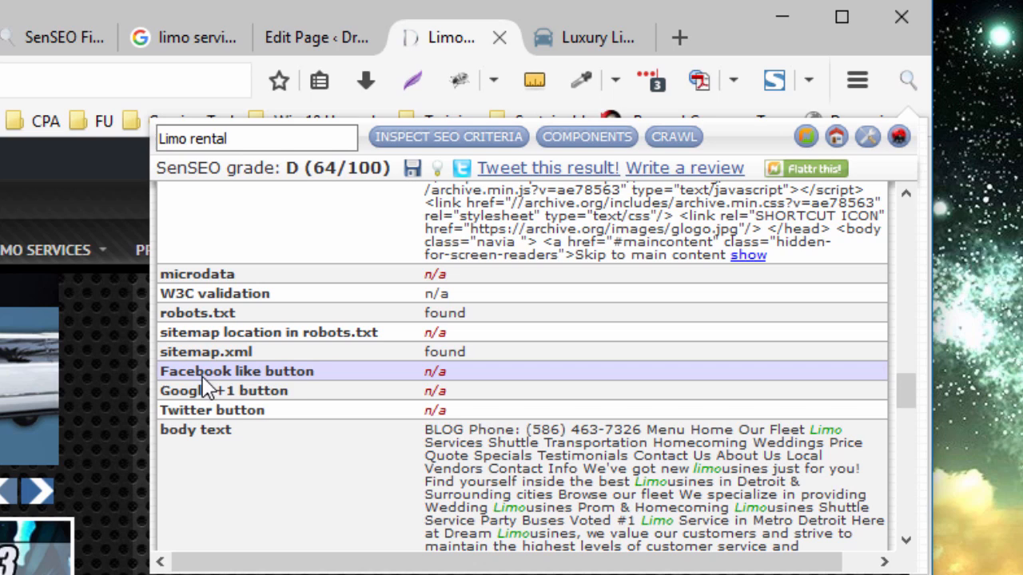
mouse_move(348, 384)
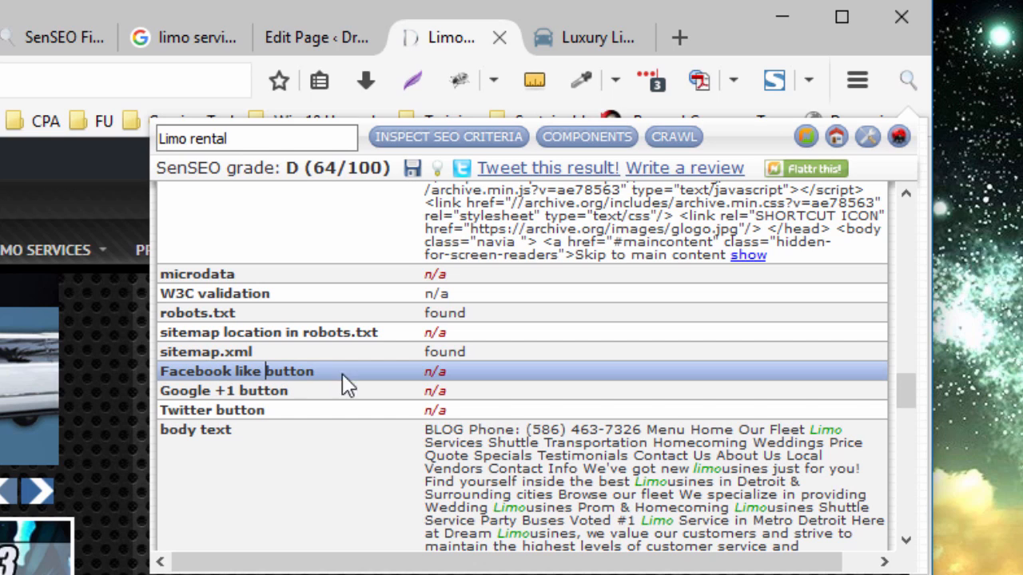
mouse_move(430, 390)
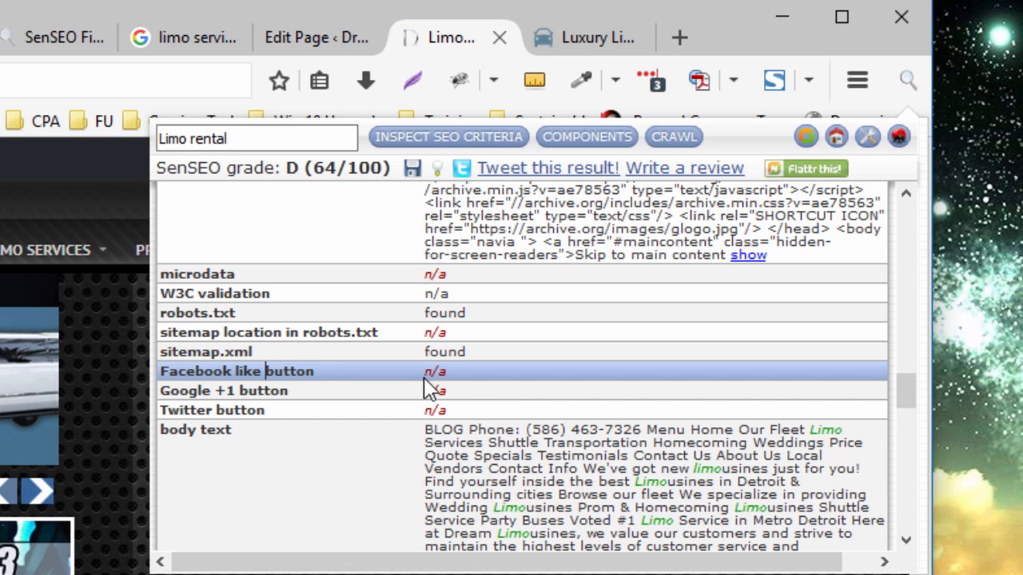
mouse_move(430, 410)
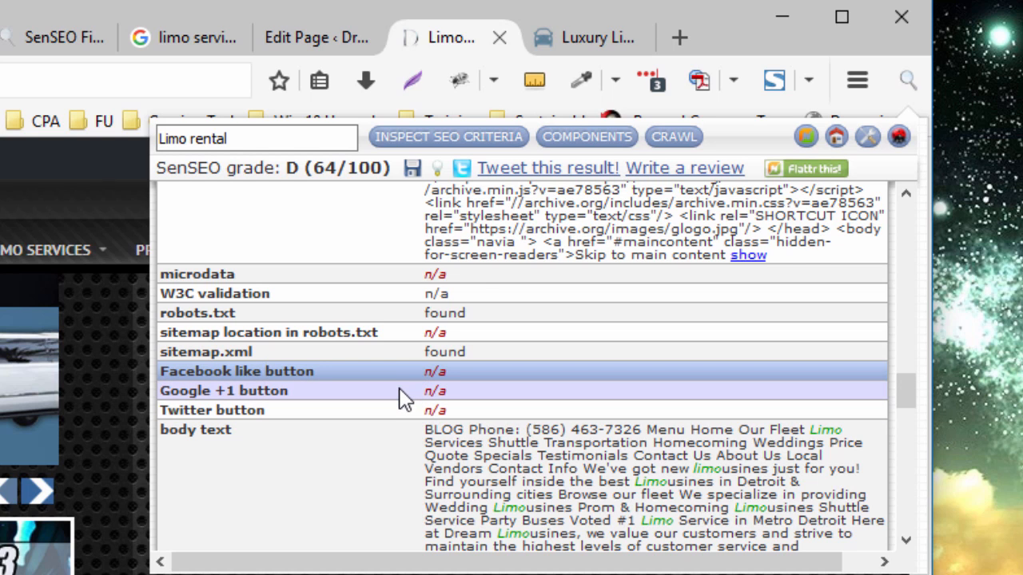
Step: Scroll past the body-text stats (774 words, density 3.36) and show the tag components
scroll(down, 3)
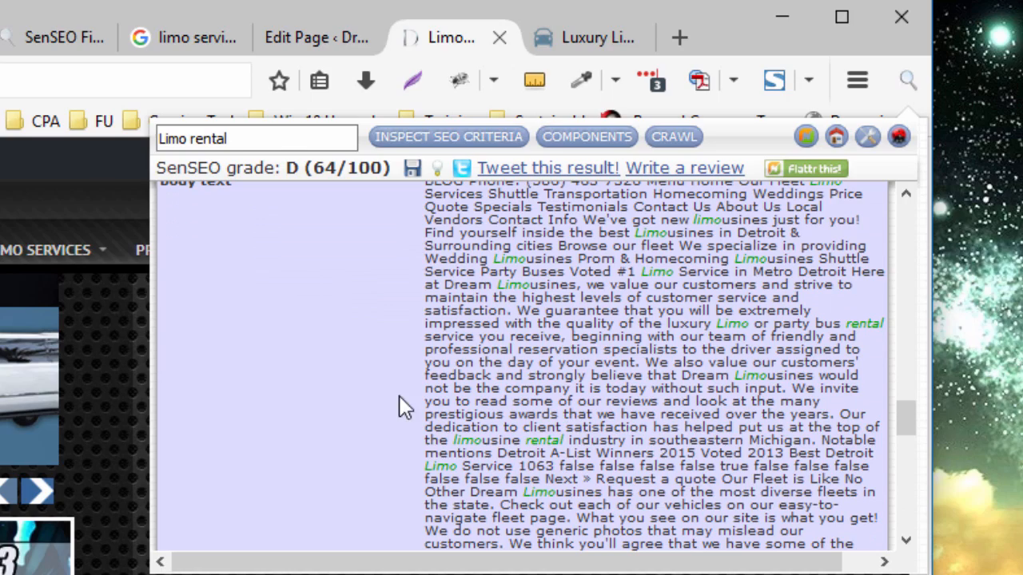
mouse_move(487, 444)
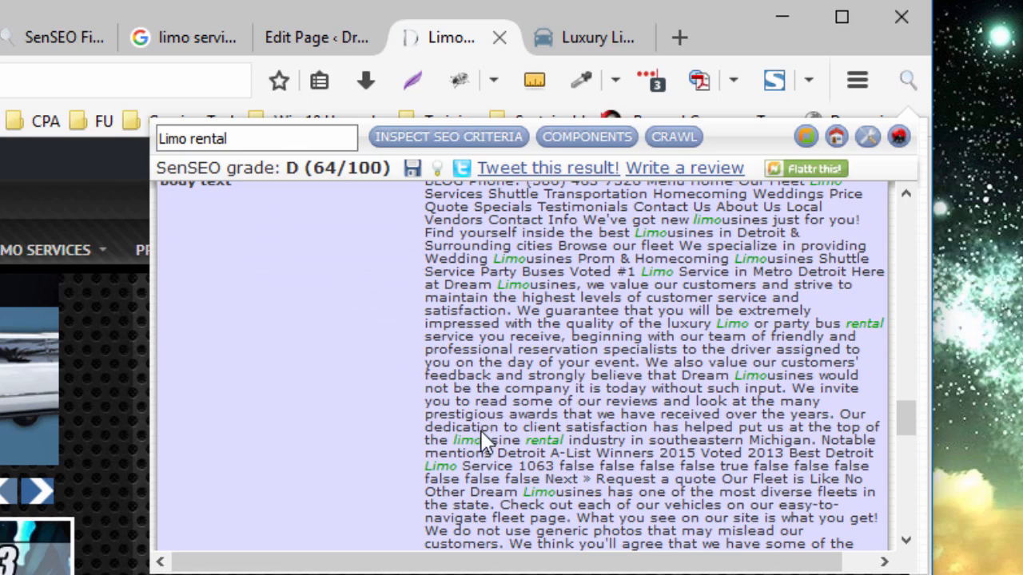
scroll(down, 3)
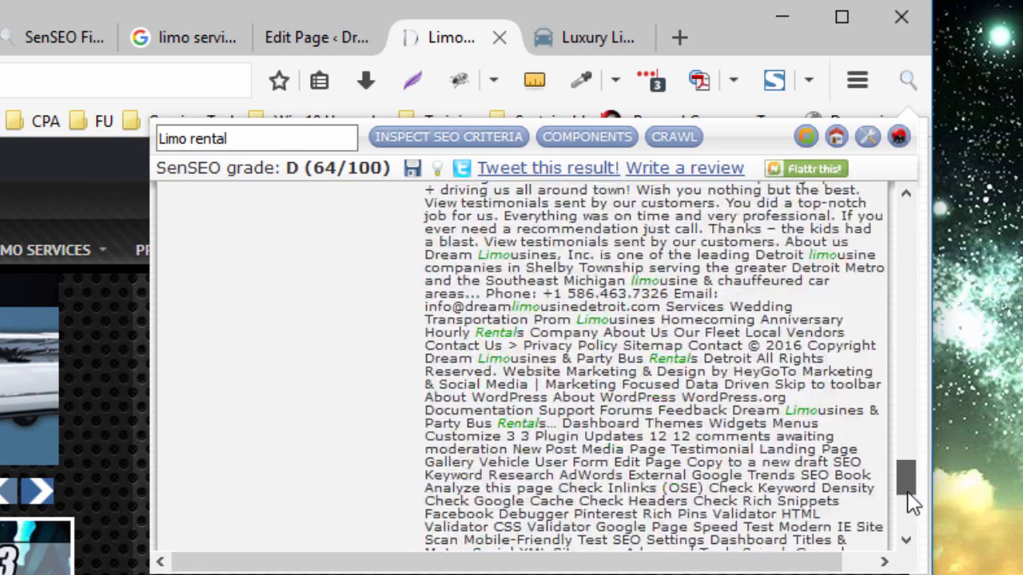
scroll(down, 3)
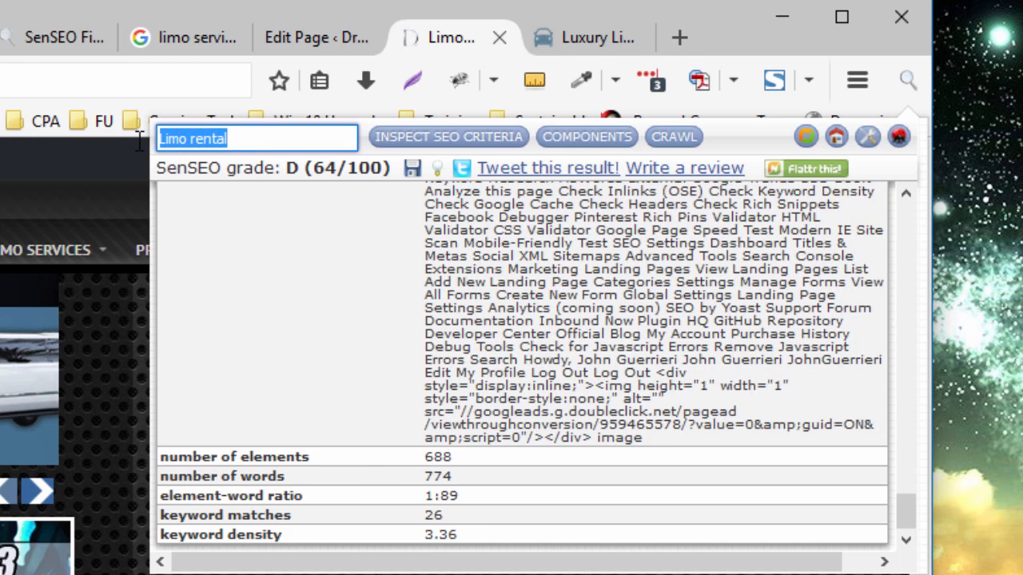
mouse_move(587, 137)
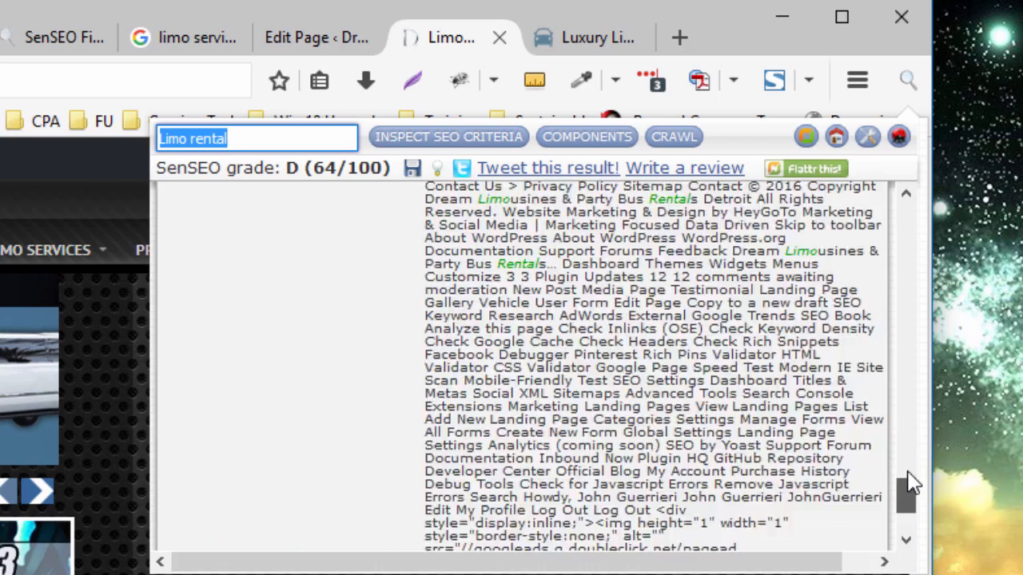
click(448, 136)
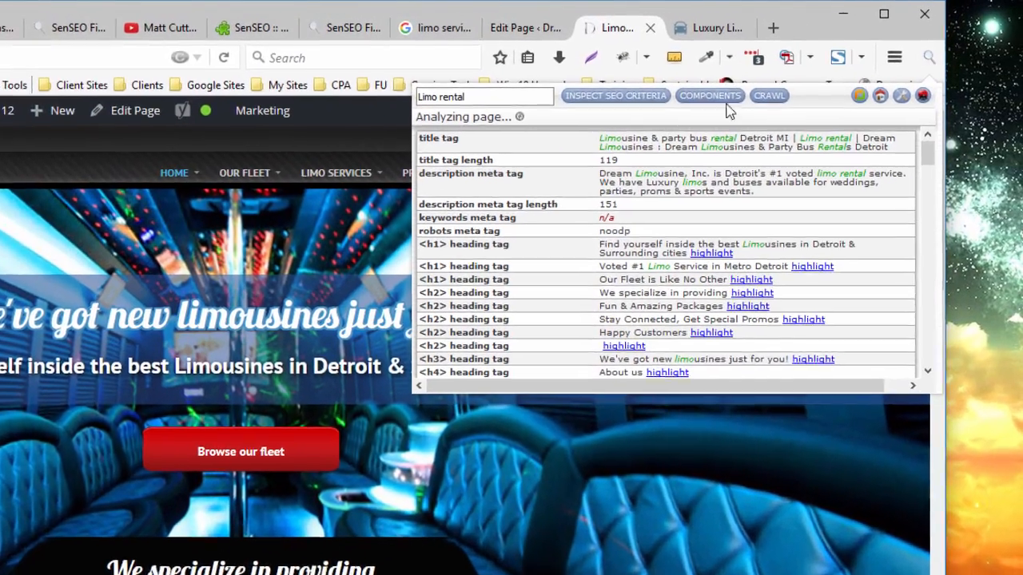
Step: Open Inspect SEO Criteria and select the title tag's E-grade length criterion
click(616, 95)
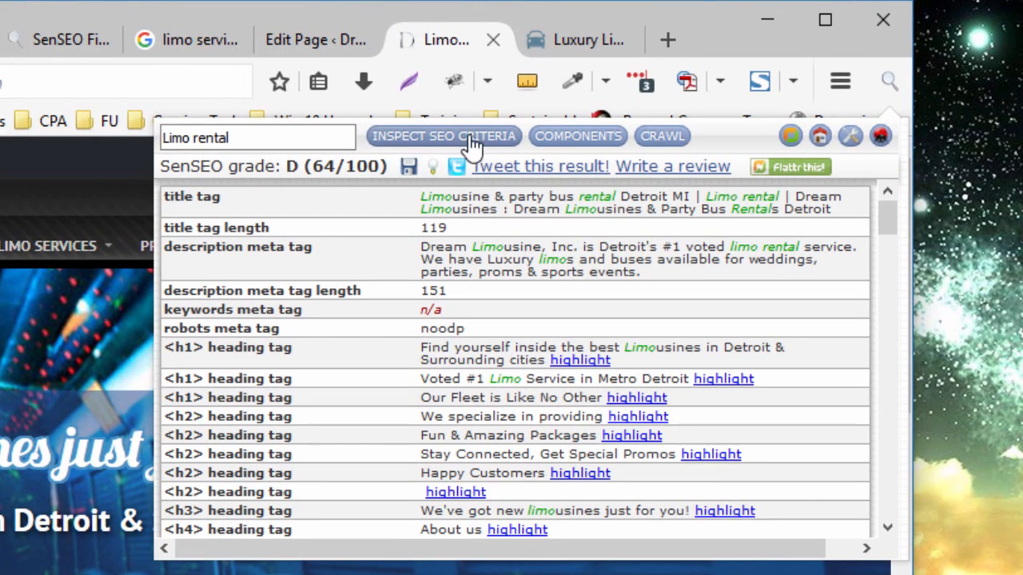
click(444, 136)
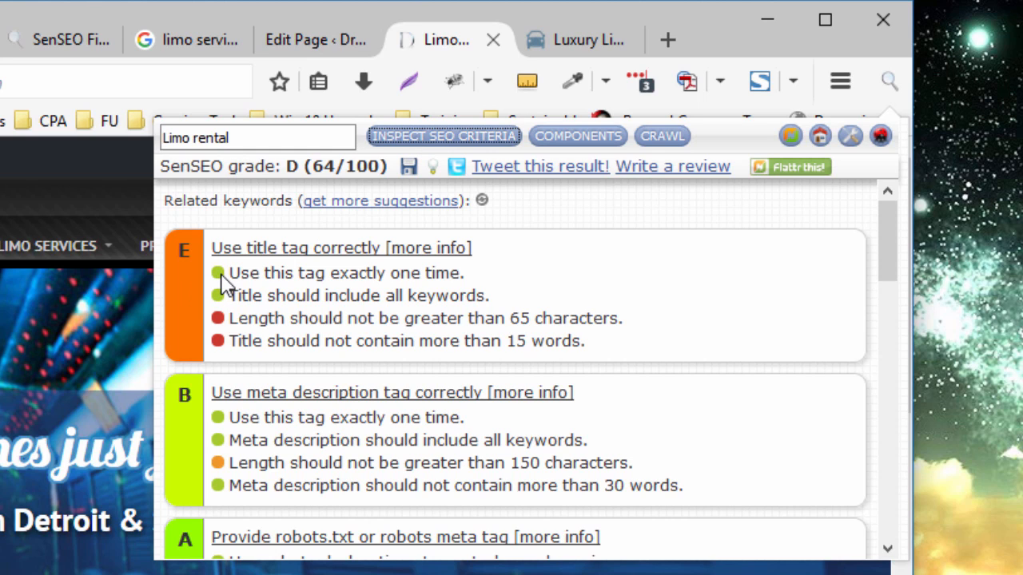
mouse_move(228, 475)
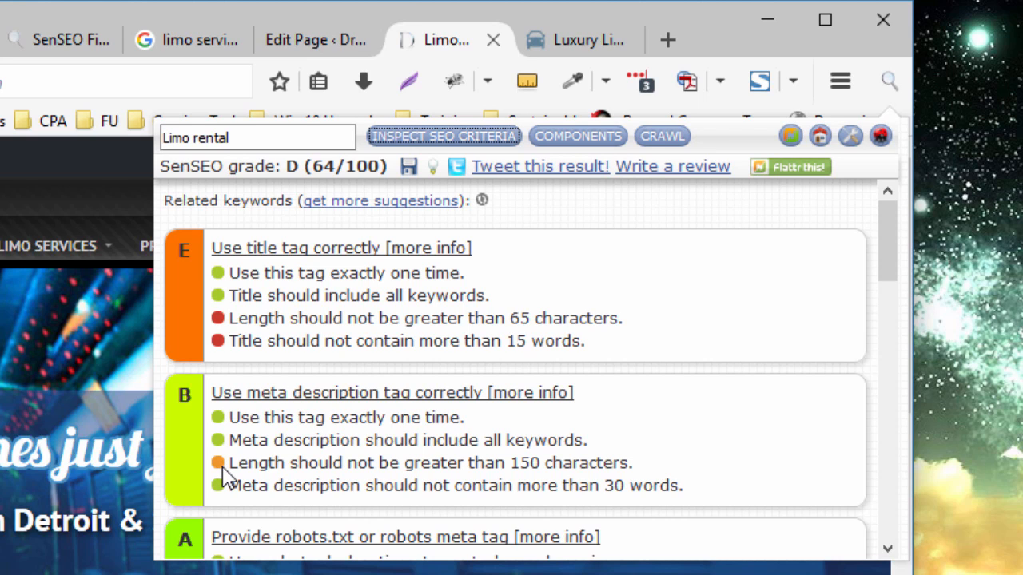
mouse_move(222, 349)
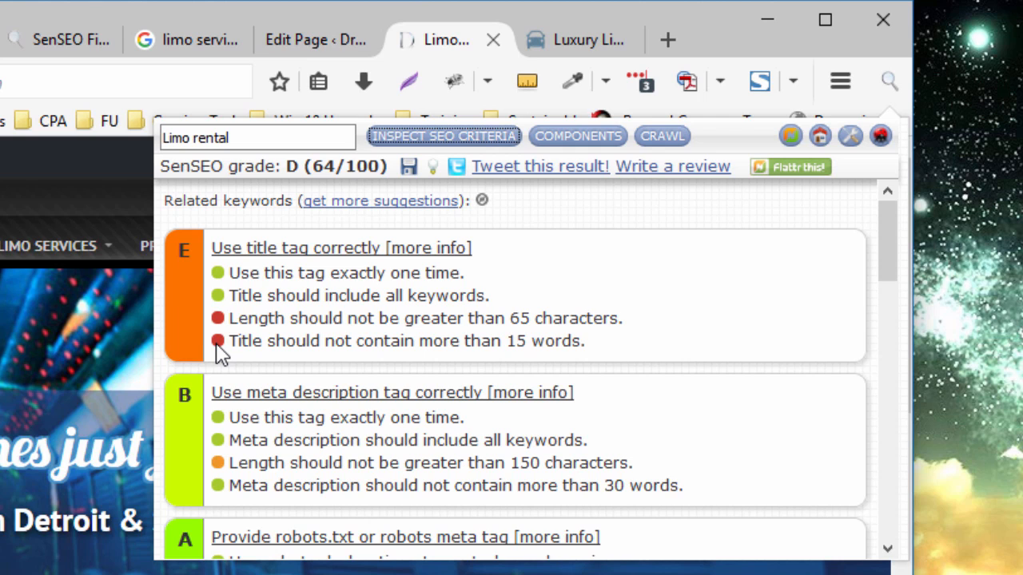
drag(229, 318, 519, 341)
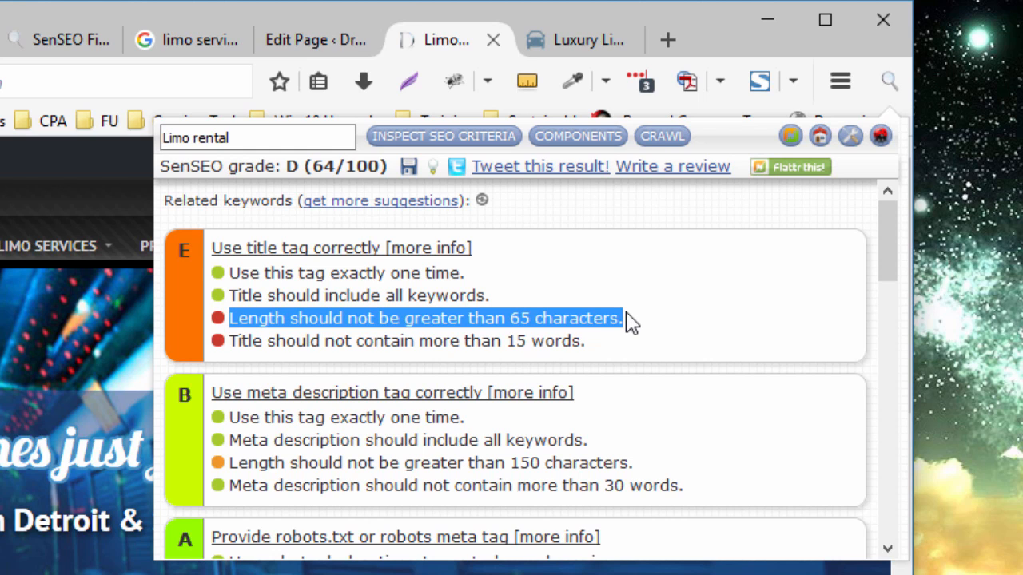
mouse_move(371, 342)
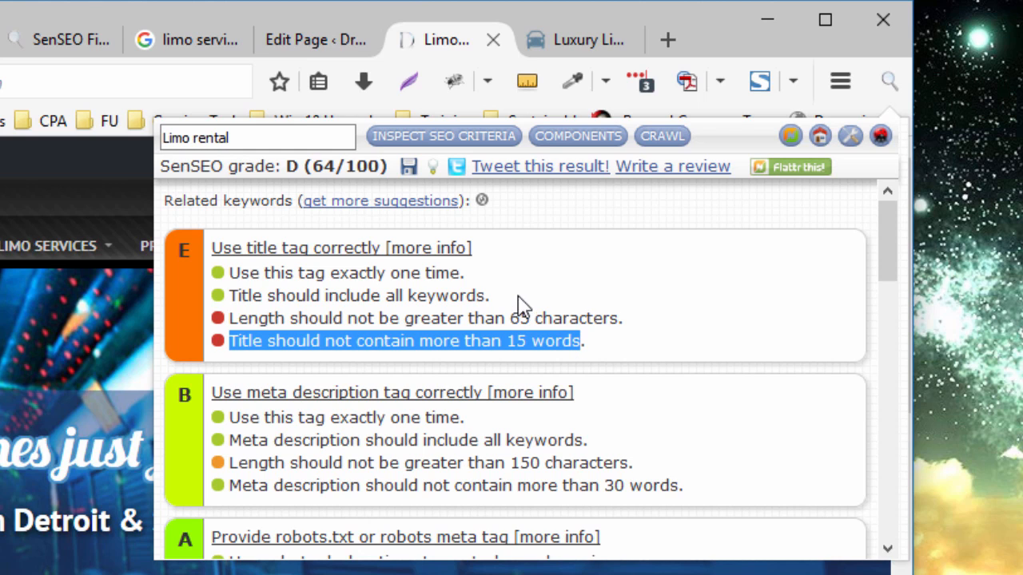
mouse_move(447, 52)
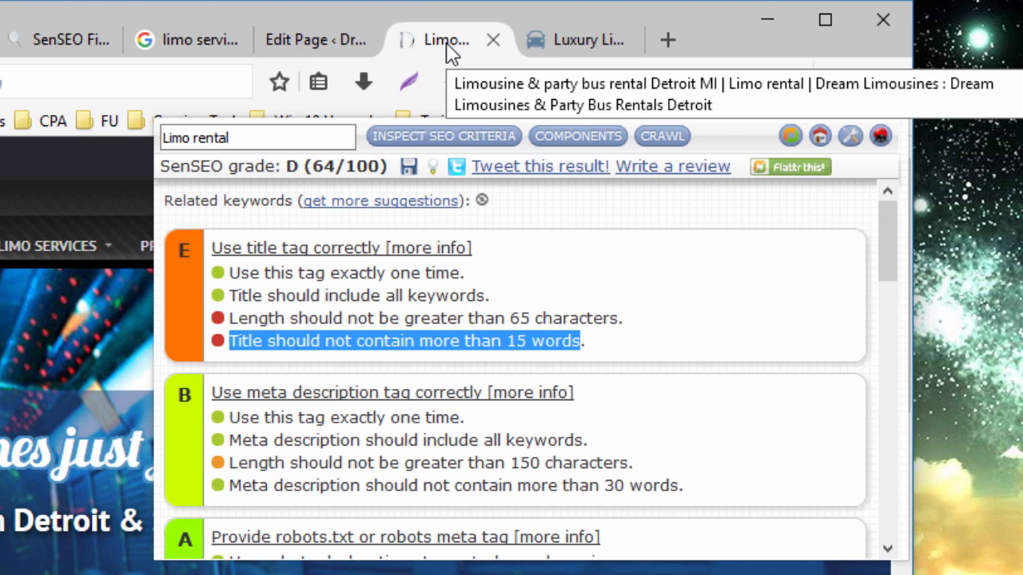
scroll(down, 3)
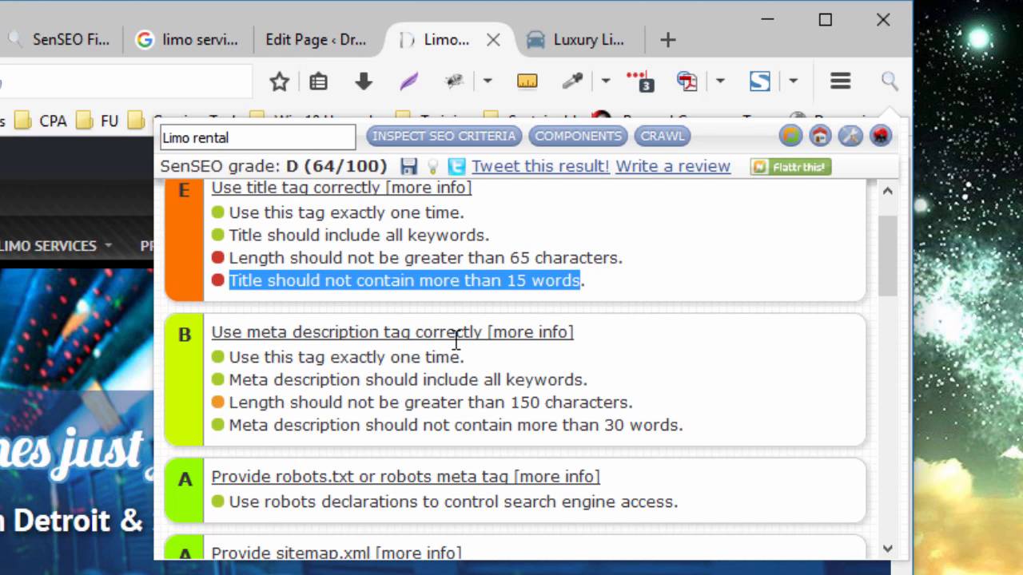
mouse_move(515, 350)
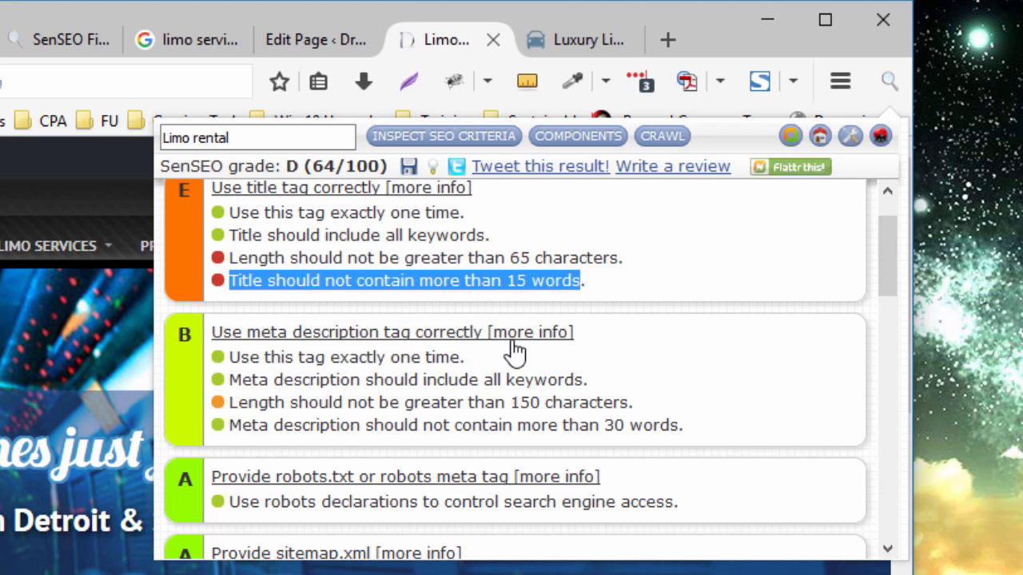
mouse_move(232, 332)
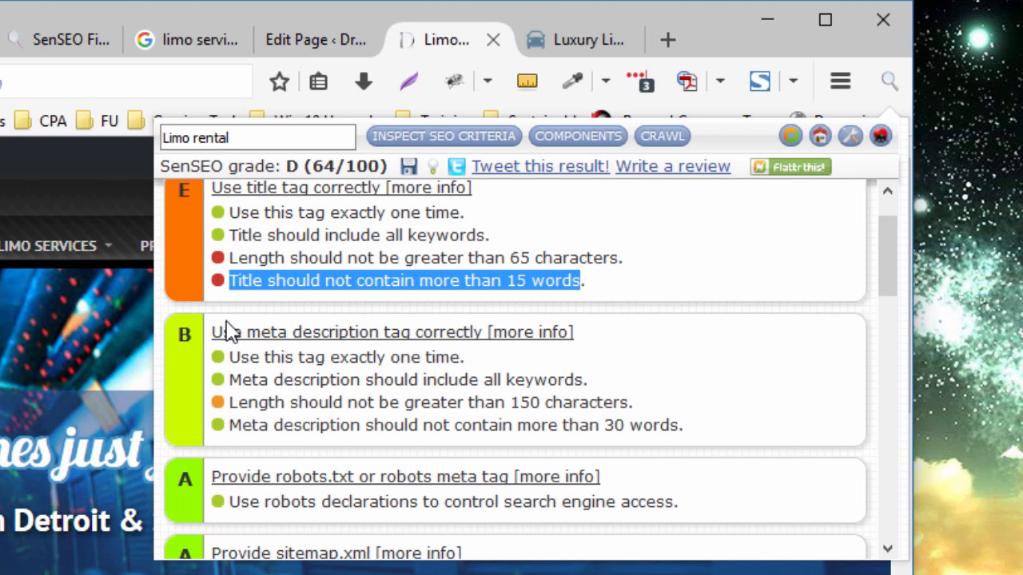
mouse_move(198, 362)
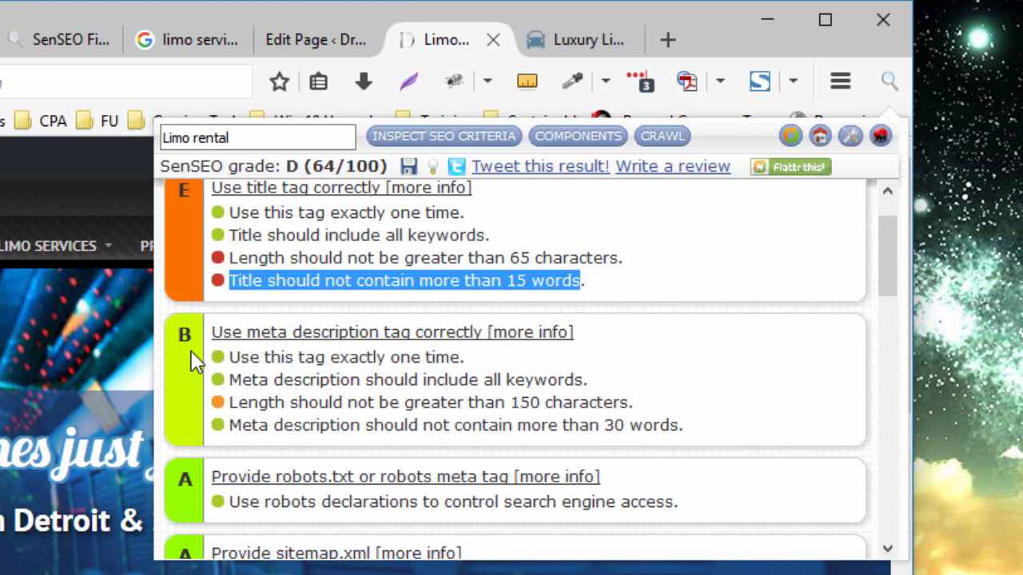
mouse_move(255, 335)
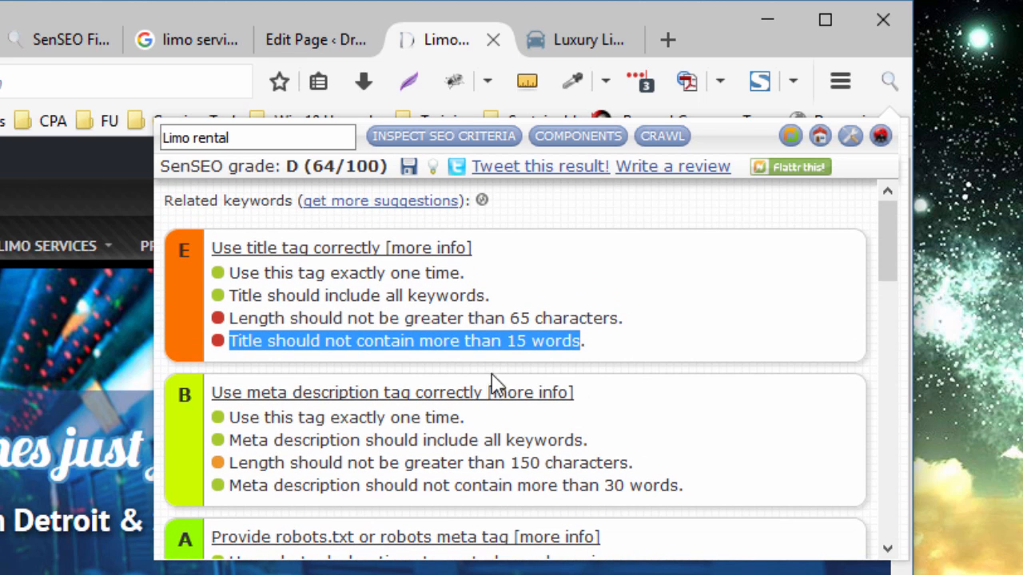
scroll(down, 3)
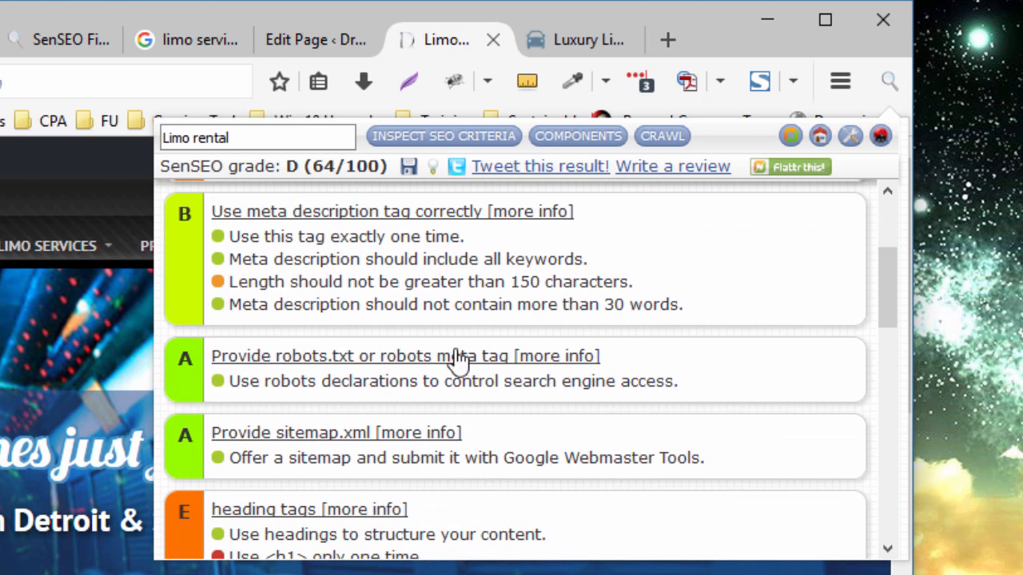
scroll(down, 3)
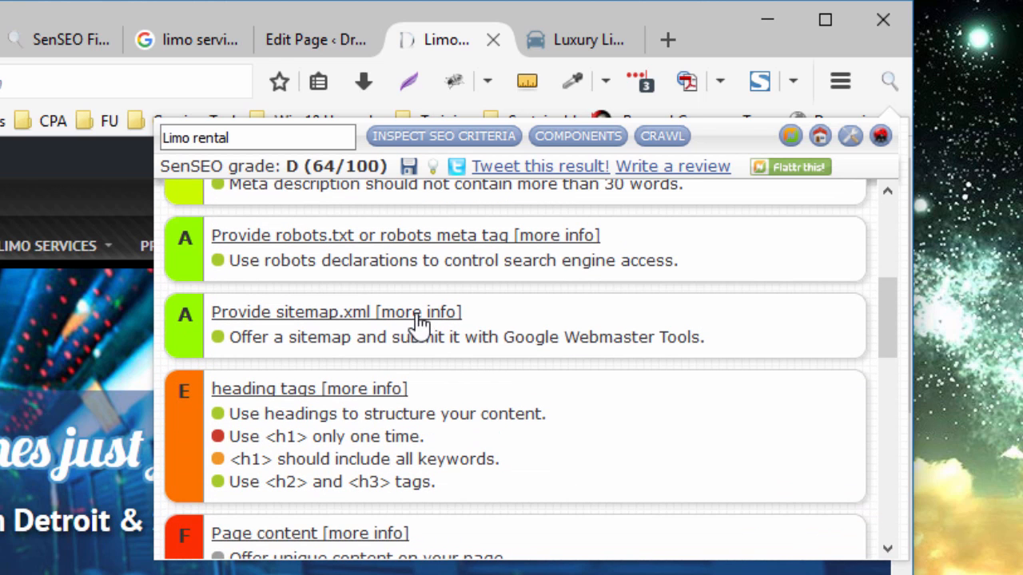
scroll(down, 3)
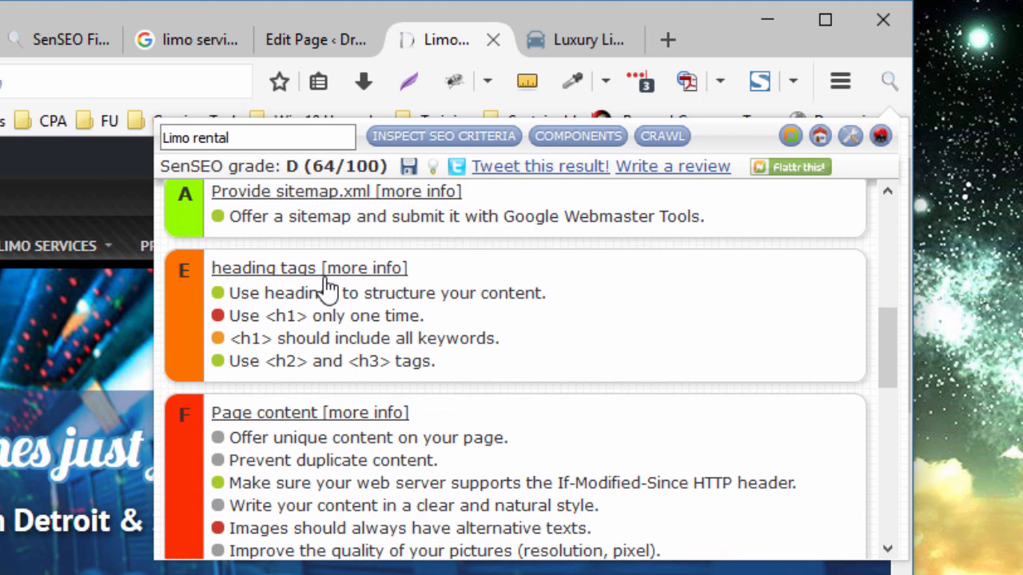
scroll(down, 3)
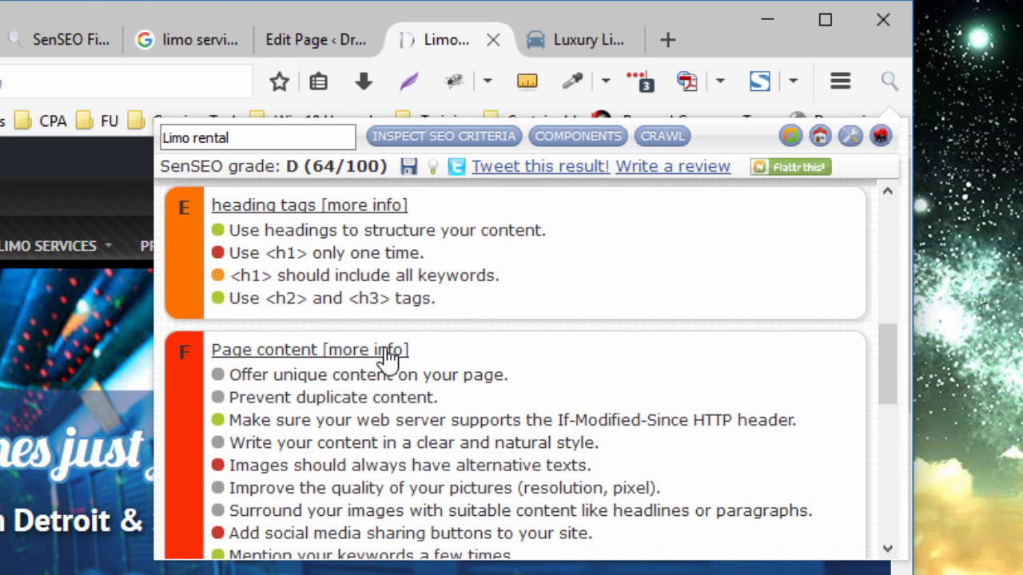
scroll(down, 3)
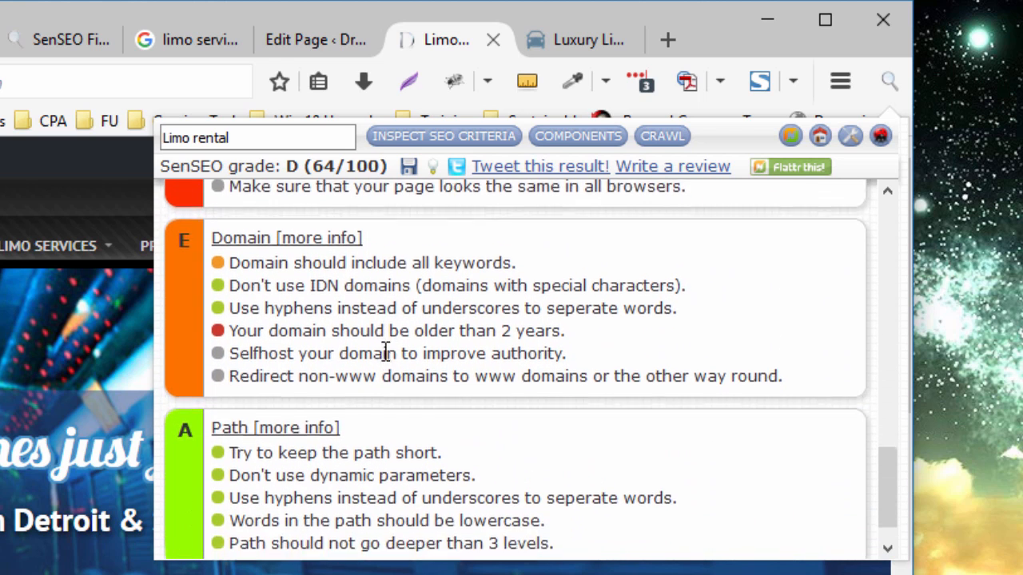
scroll(down, 3)
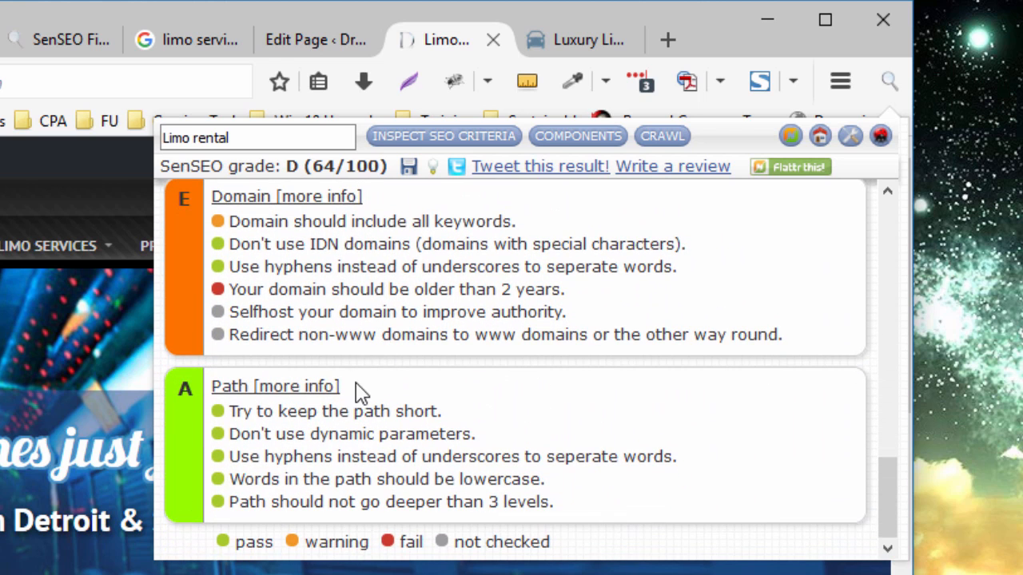
mouse_move(366, 343)
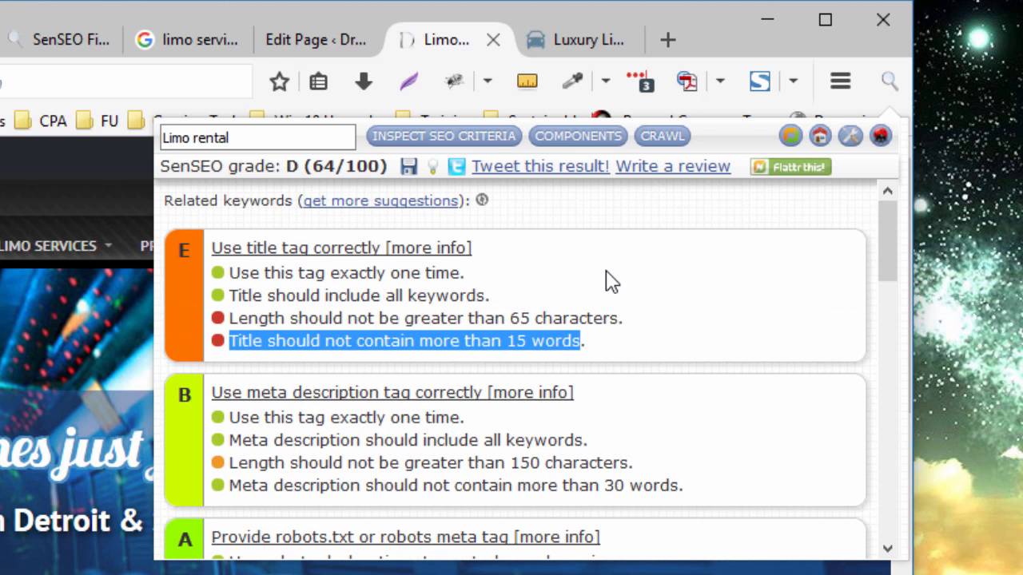
mouse_move(286, 172)
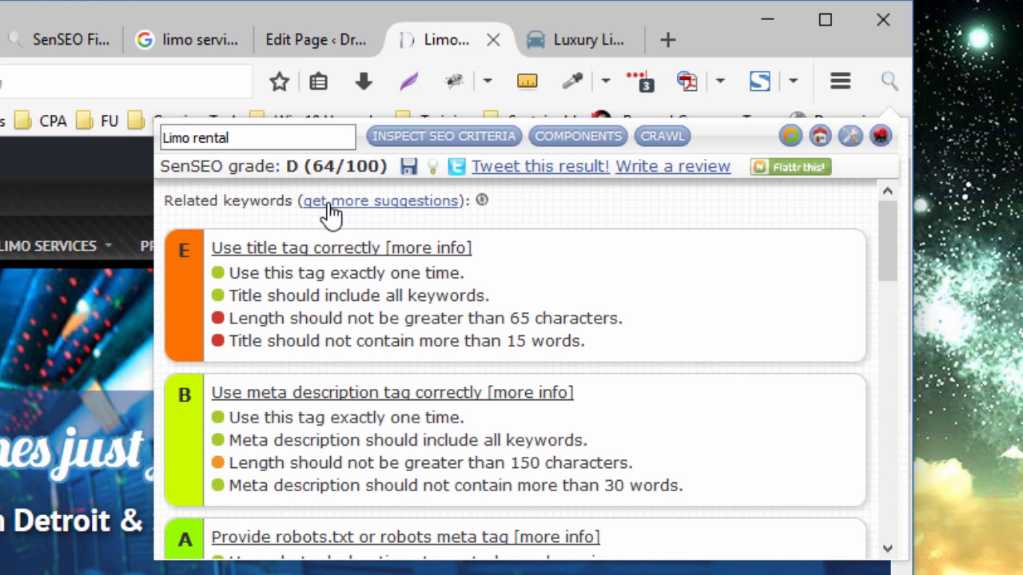
mouse_move(338, 268)
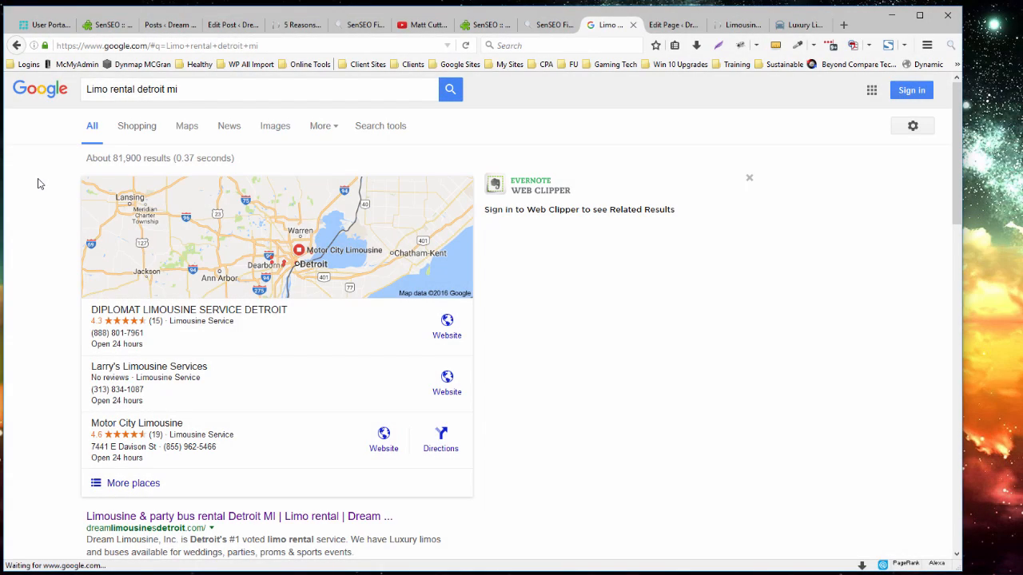
mouse_move(227, 84)
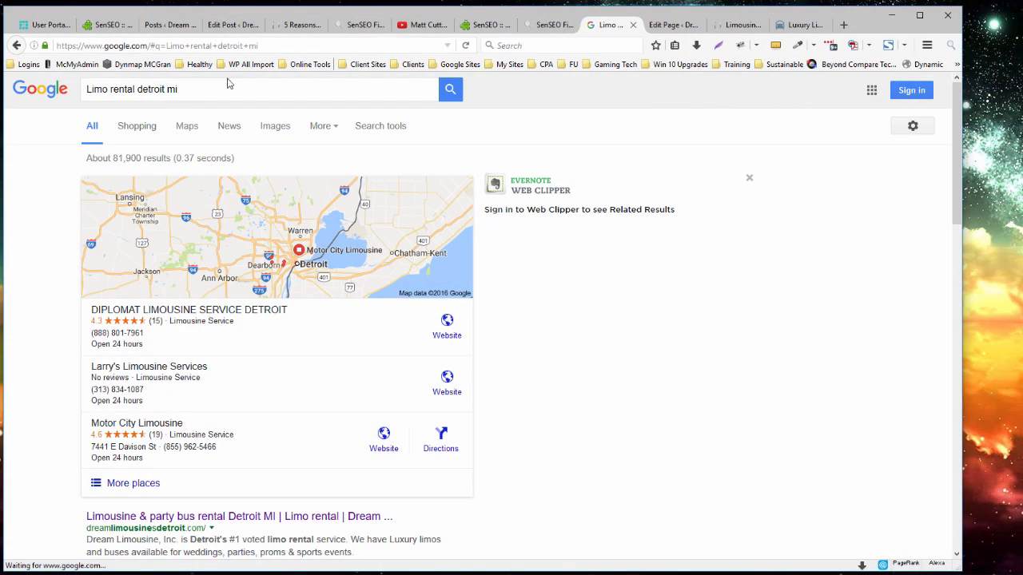
mouse_move(184, 82)
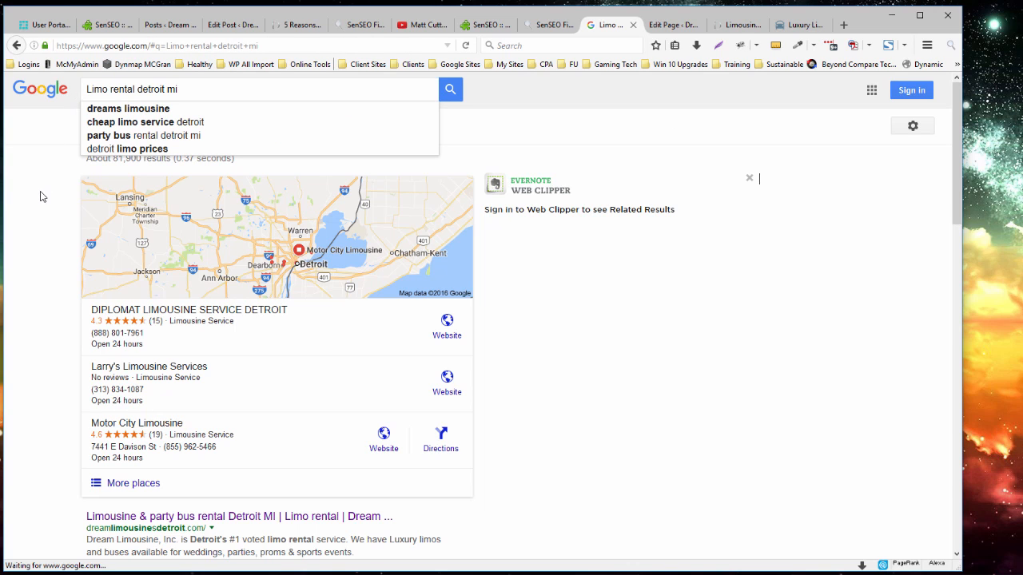
Step: Scroll the 'Limo rental detroit mi' results and open 'Limo Service in Detroit - Dream Limousines'
scroll(down, 3)
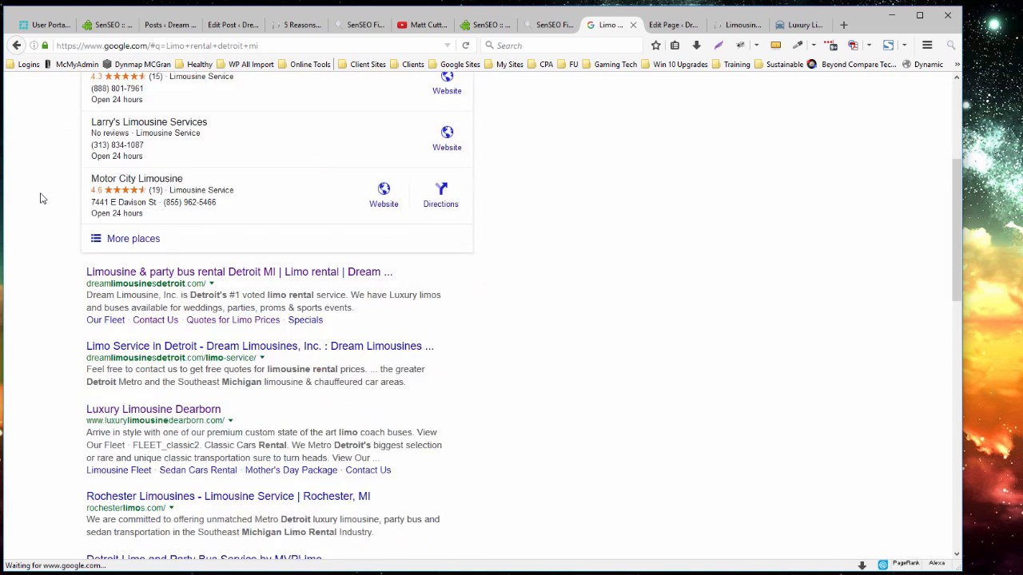
scroll(down, 3)
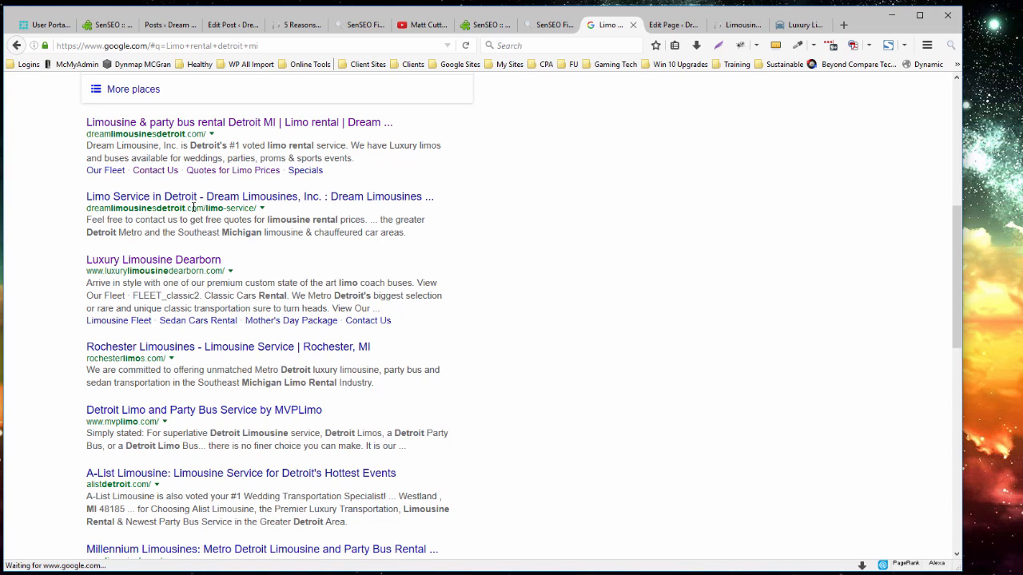
mouse_move(198, 219)
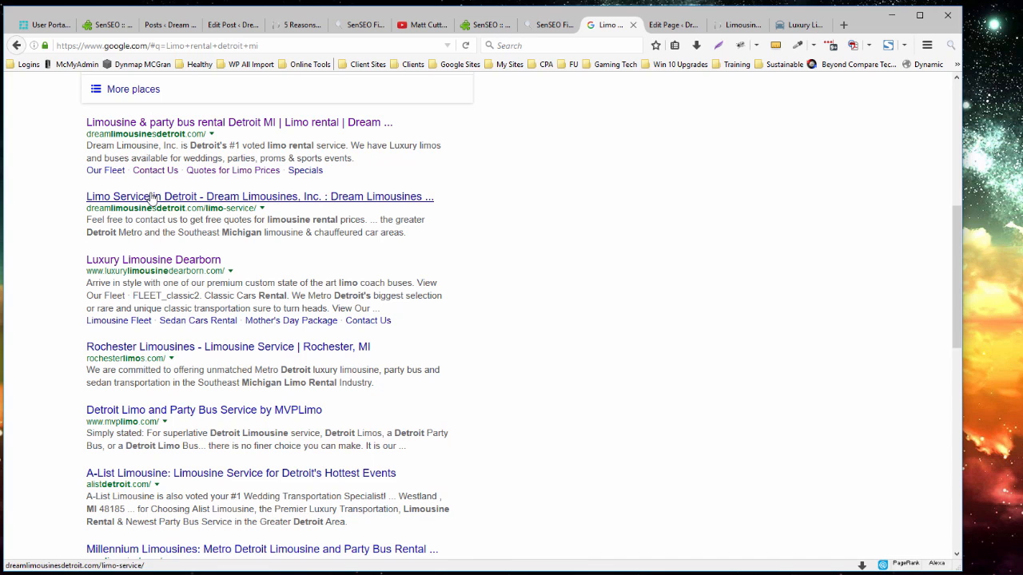
mouse_move(174, 206)
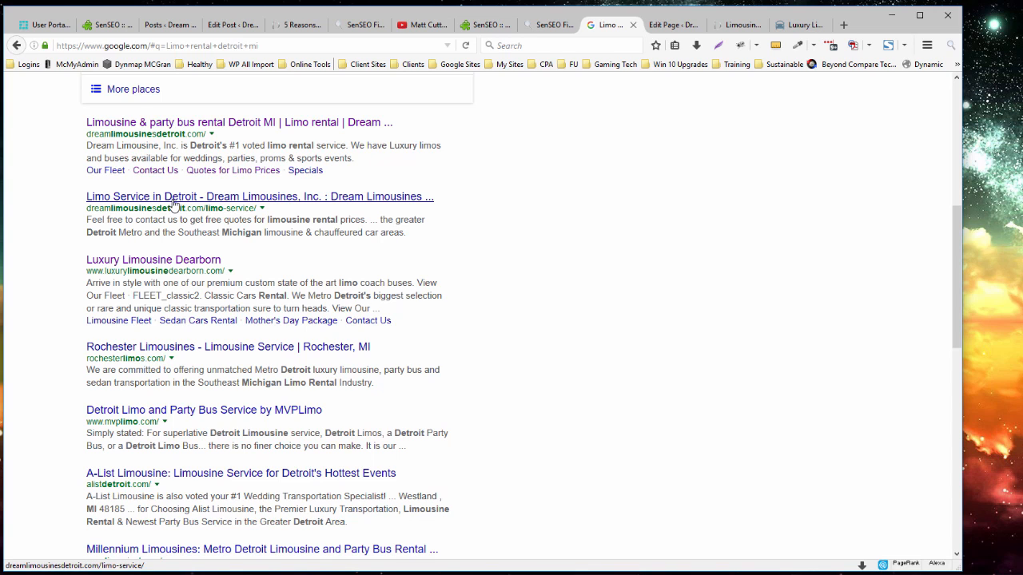
click(259, 197)
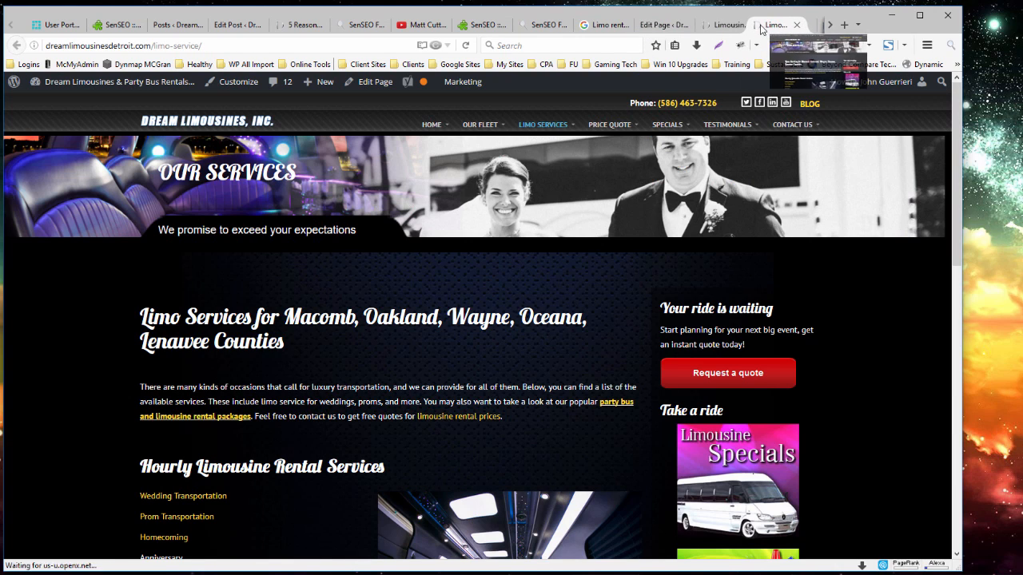
Step: Close the duplicate Dream Limousines home tab and switch to Luxury Limousine Dearborn
click(431, 124)
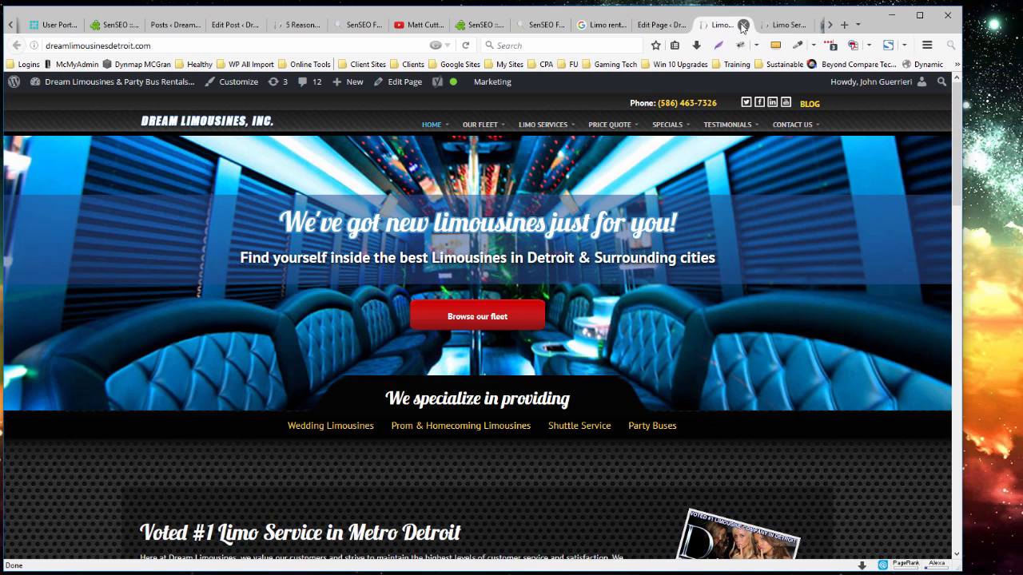
click(542, 124)
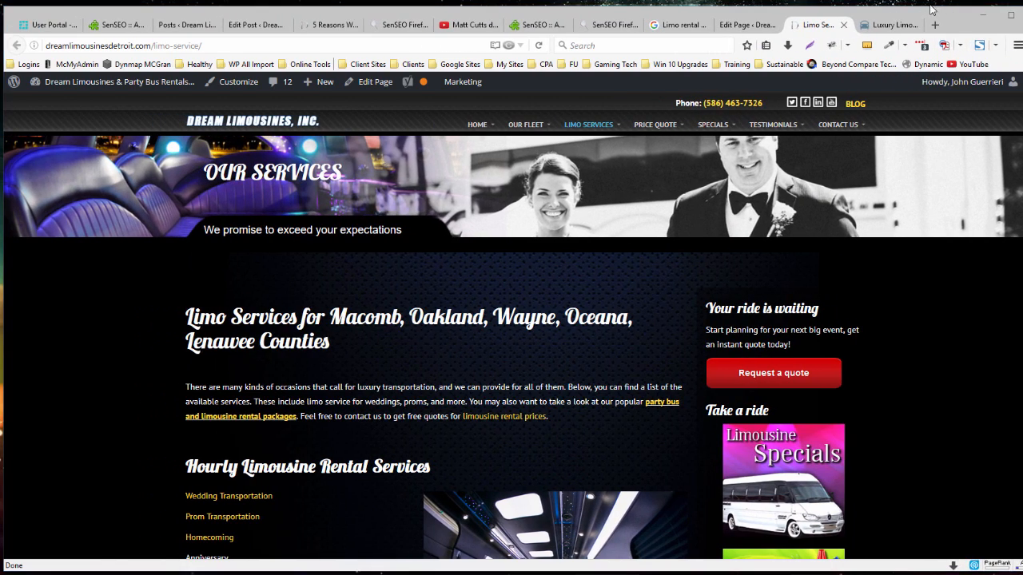
scroll(down, 3)
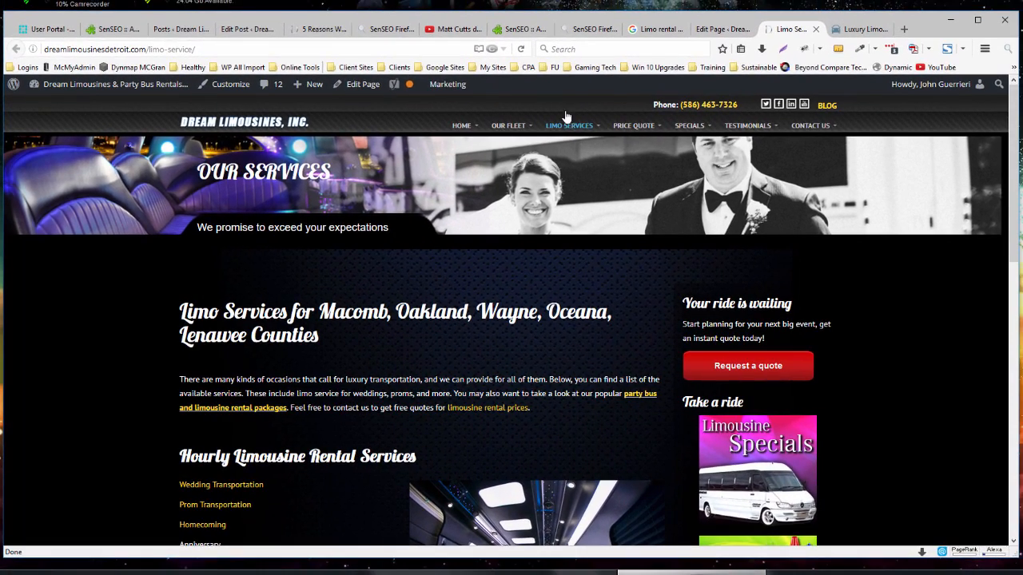
click(120, 49)
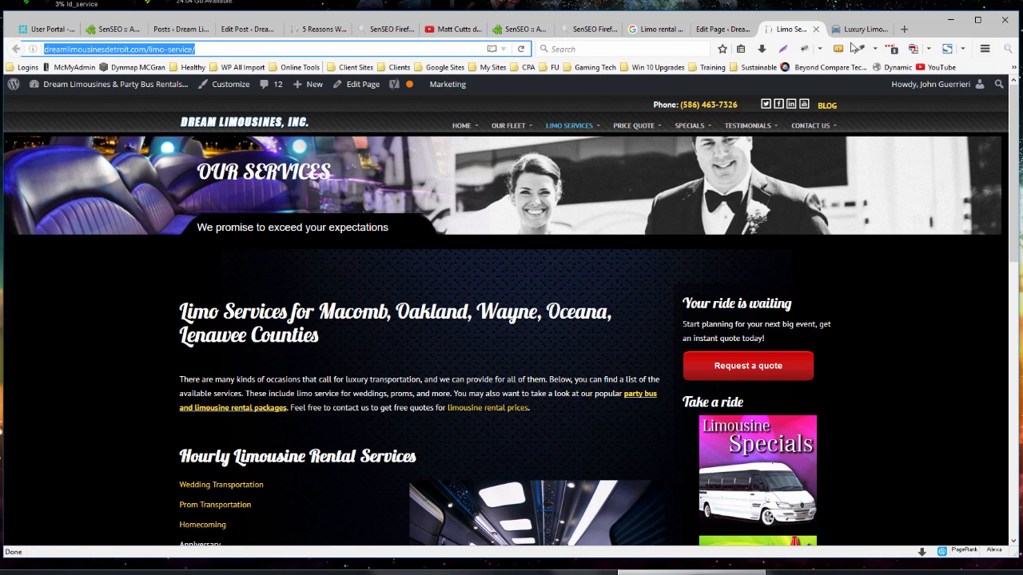
click(859, 29)
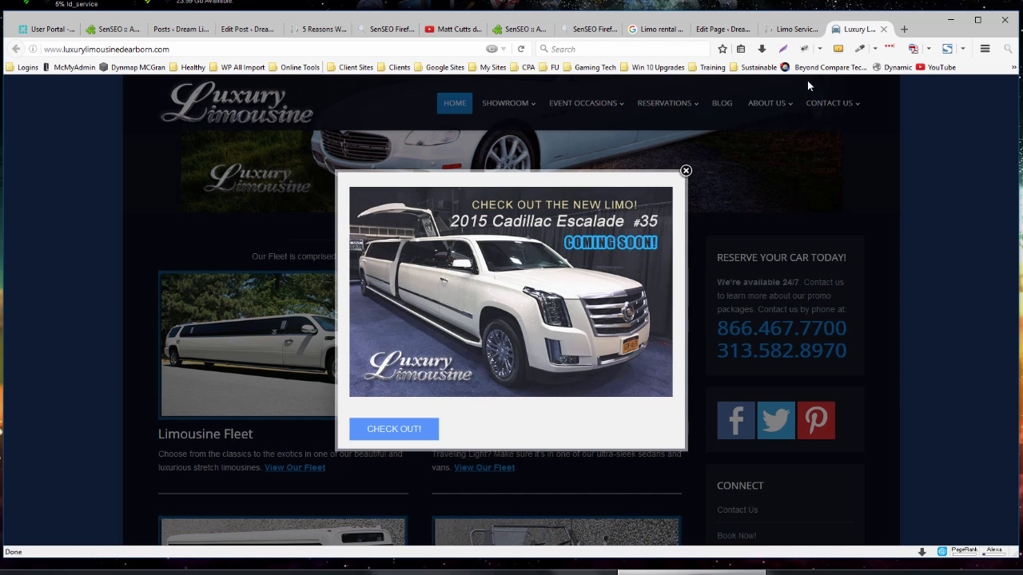
Step: Save the competitor's E (52/100) SenSEO result and return to the Limo Services tab
click(685, 171)
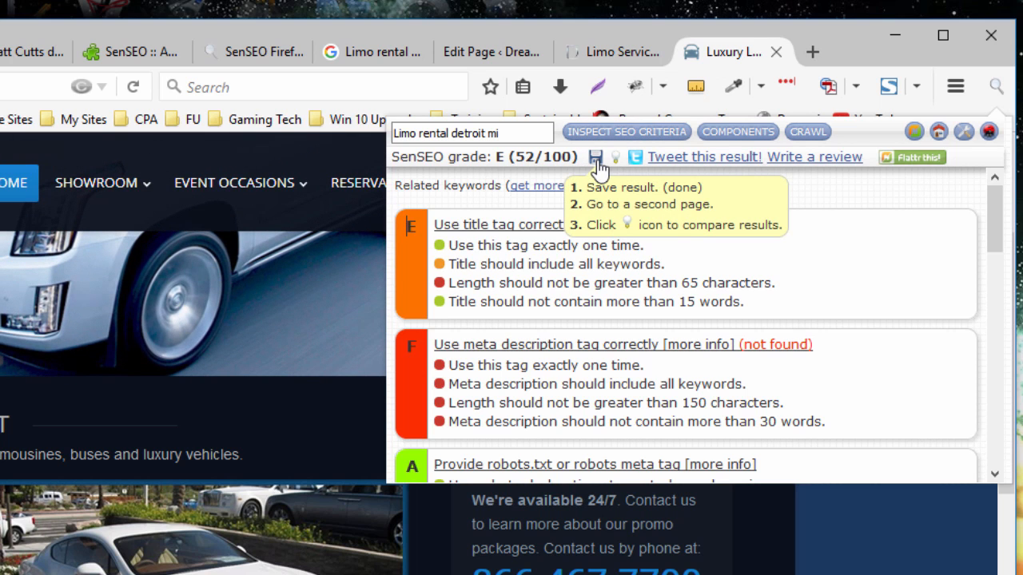
mouse_move(601, 132)
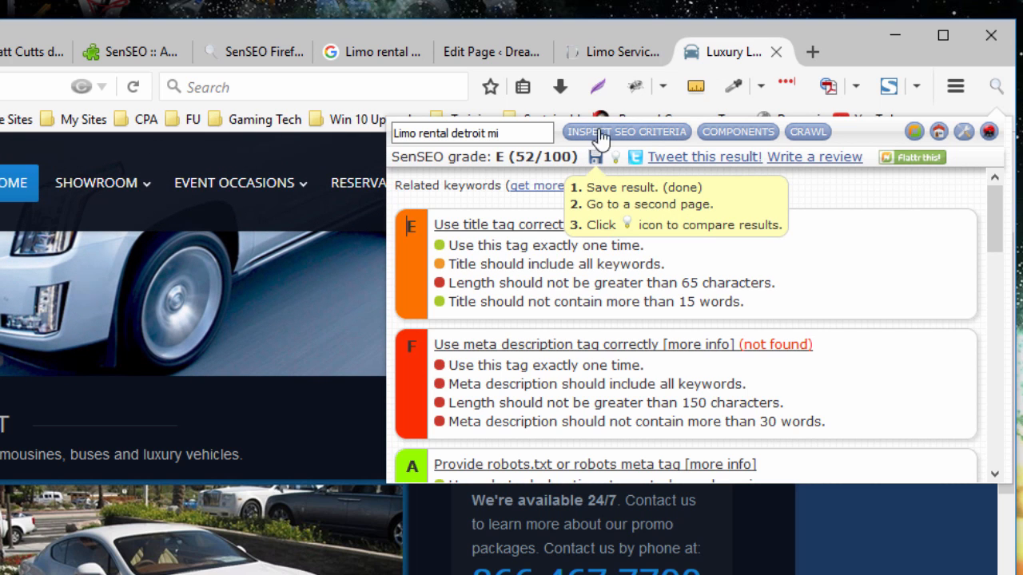
click(613, 51)
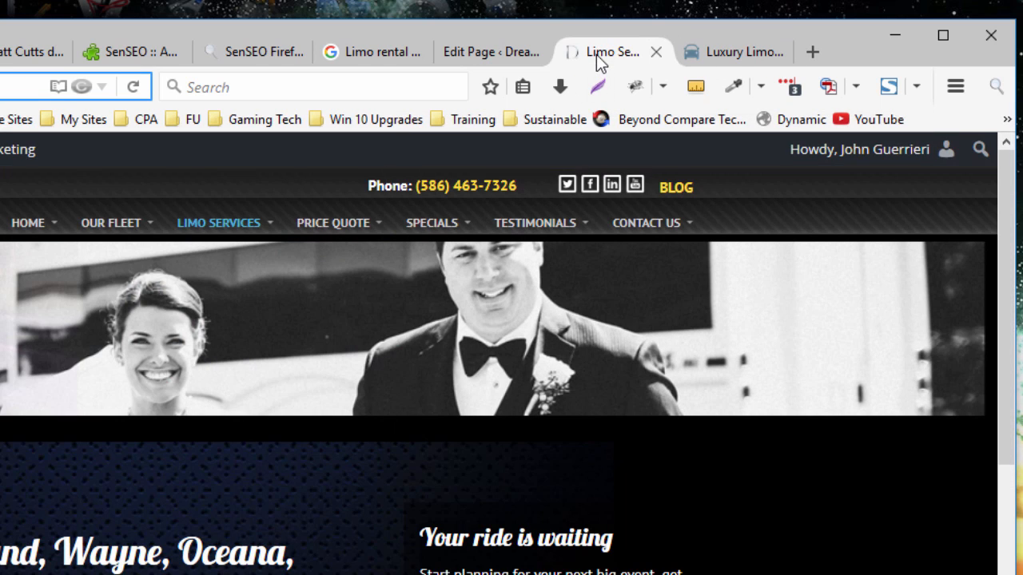
mouse_move(901, 112)
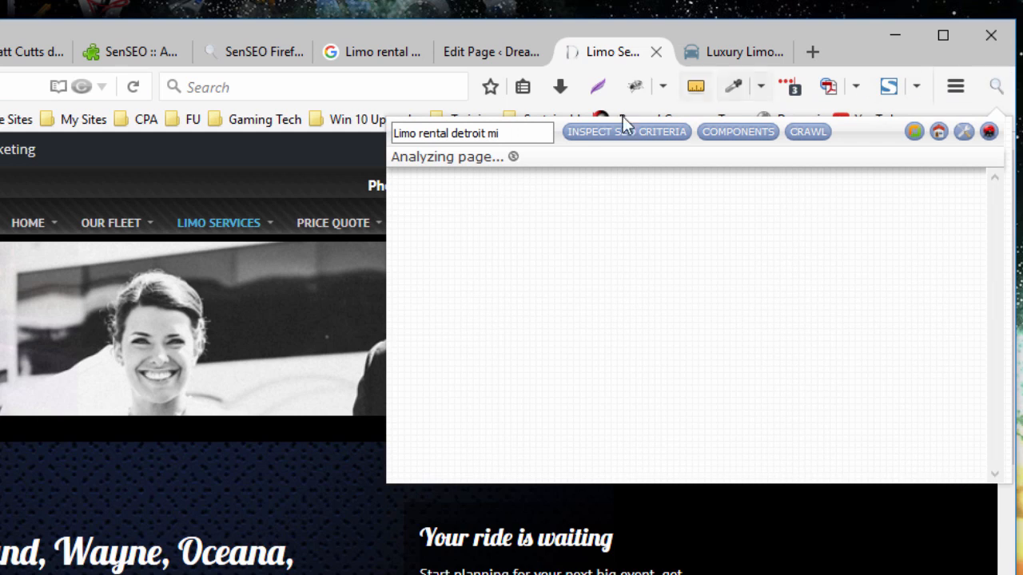
Step: Compare the Limo Services page's D (62/100) grades against the saved competitor result
click(626, 131)
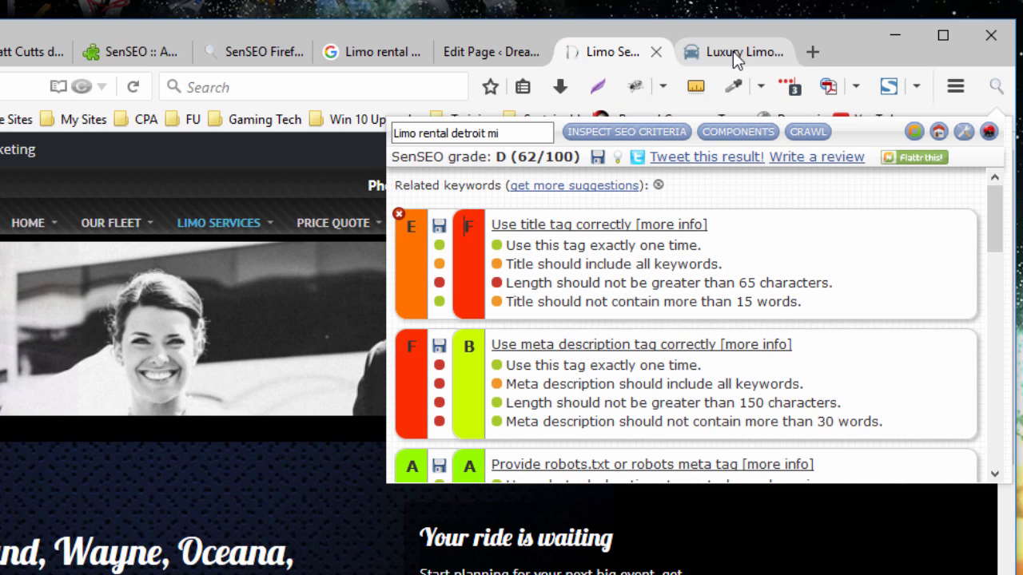
mouse_move(414, 269)
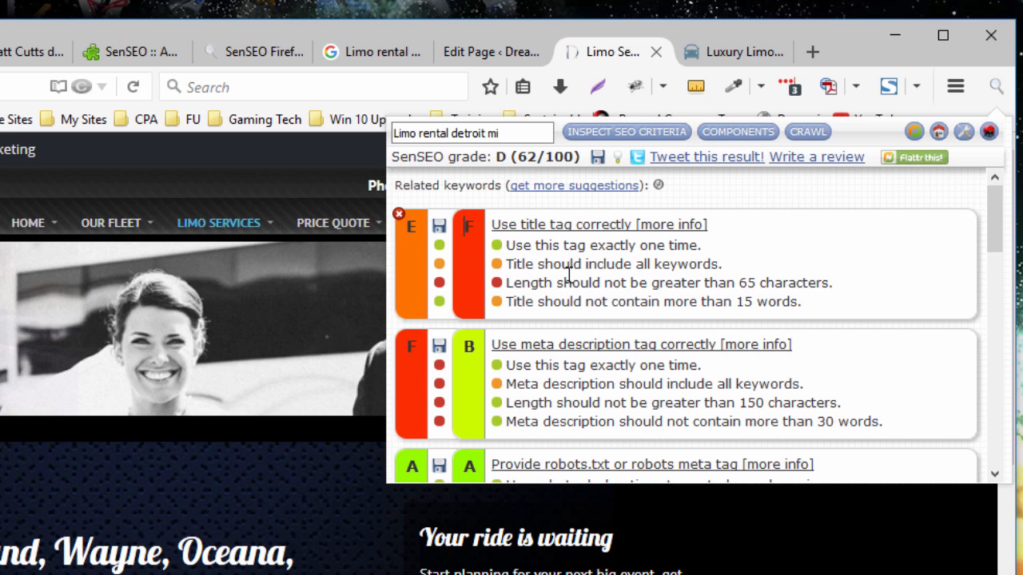
mouse_move(559, 215)
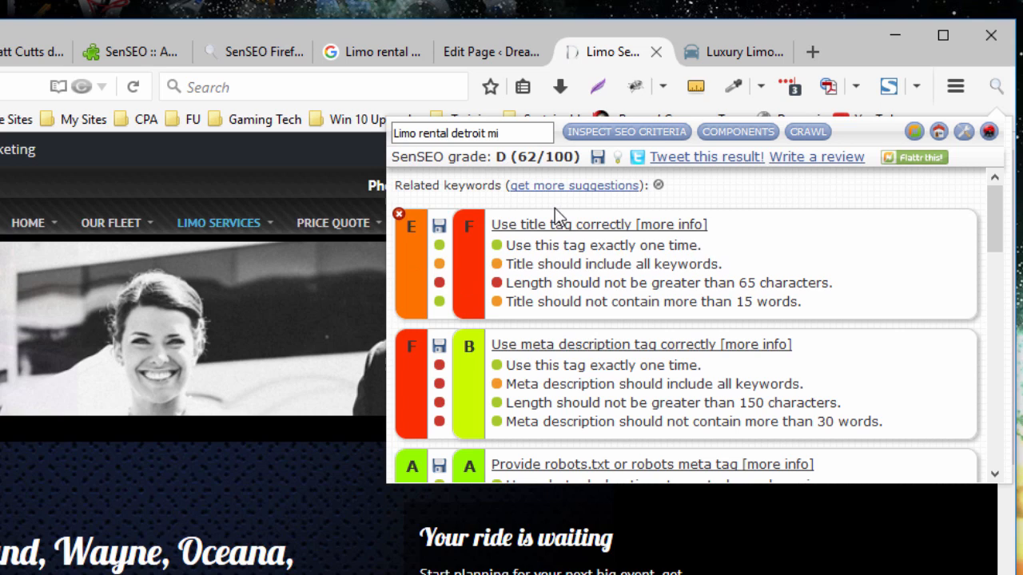
mouse_move(438, 312)
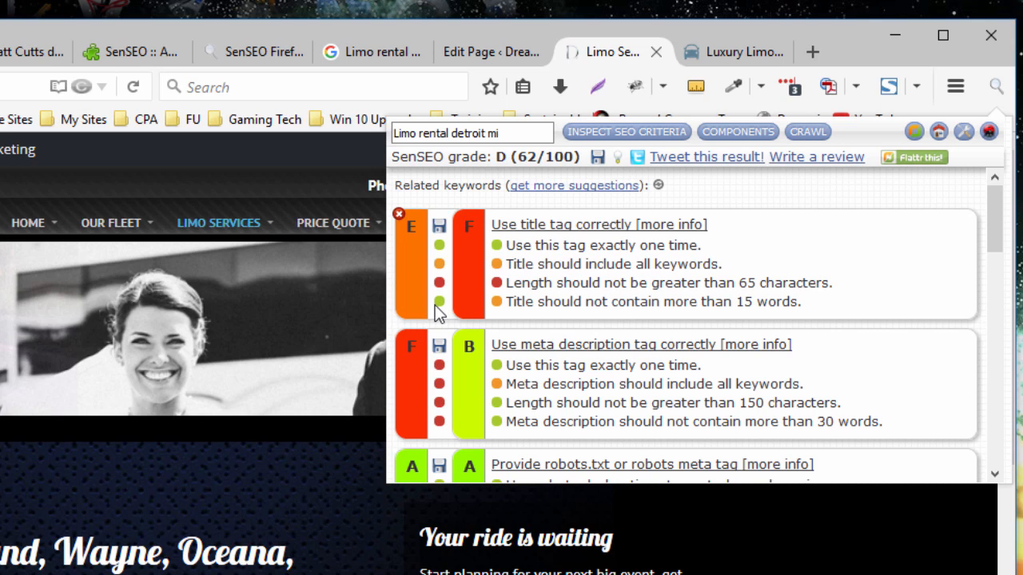
mouse_move(574, 309)
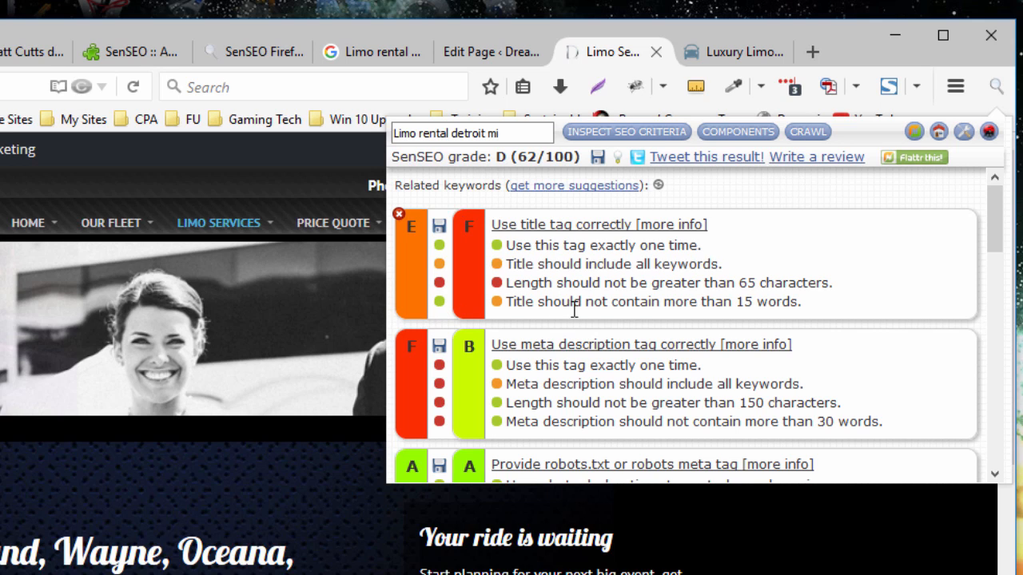
drag(586, 301, 803, 301)
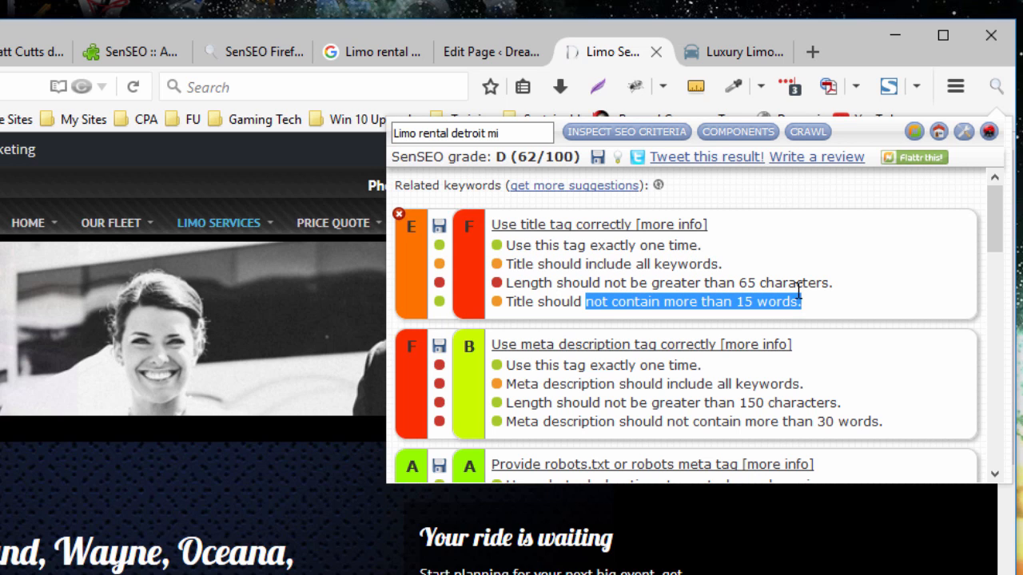
click(730, 51)
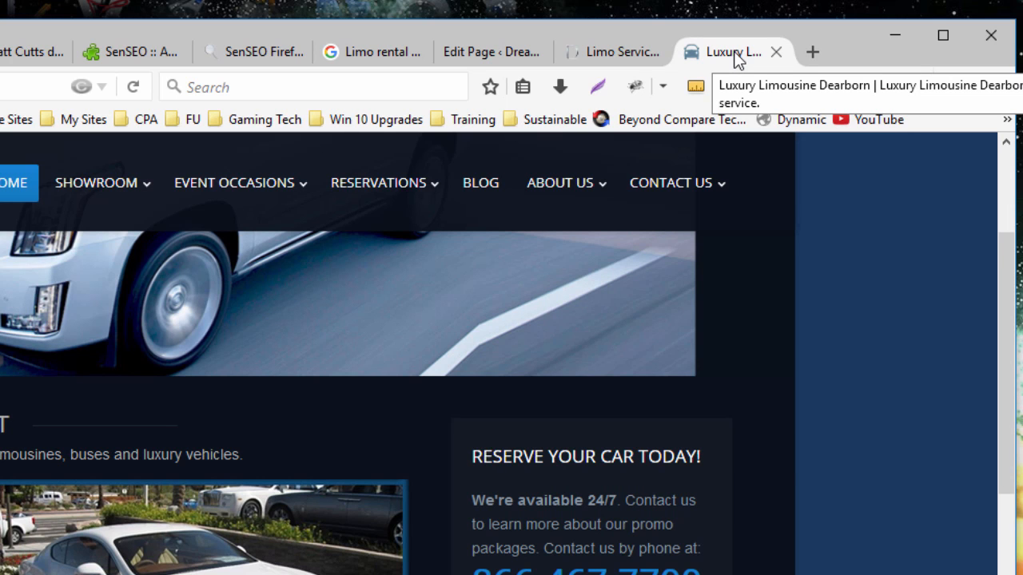
click(613, 52)
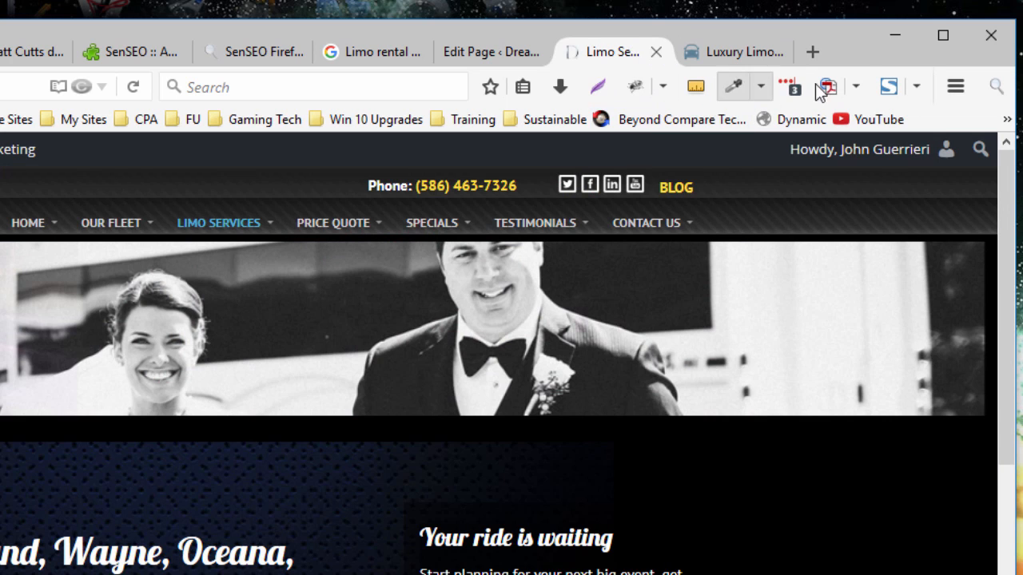
click(828, 86)
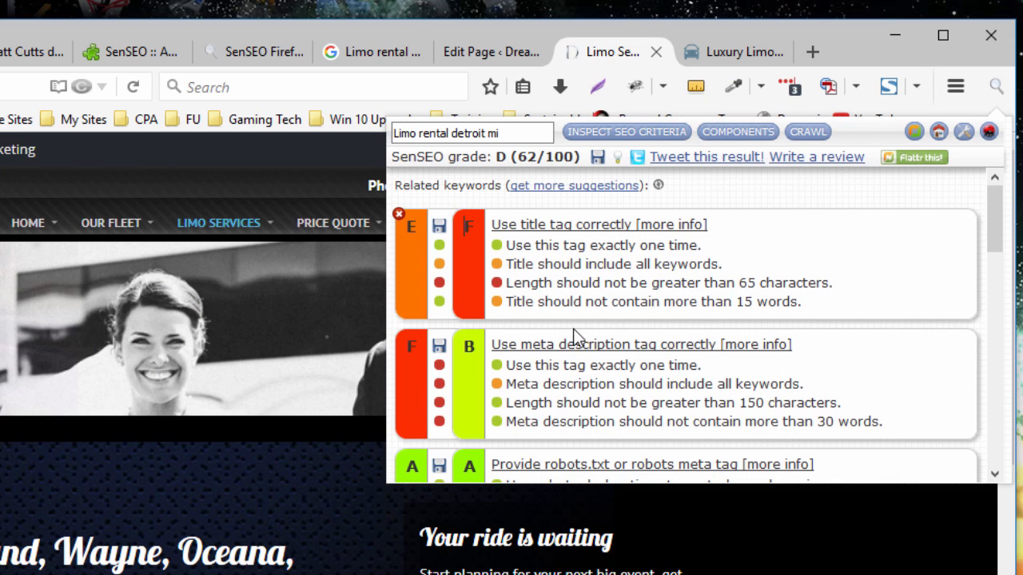
mouse_move(450, 306)
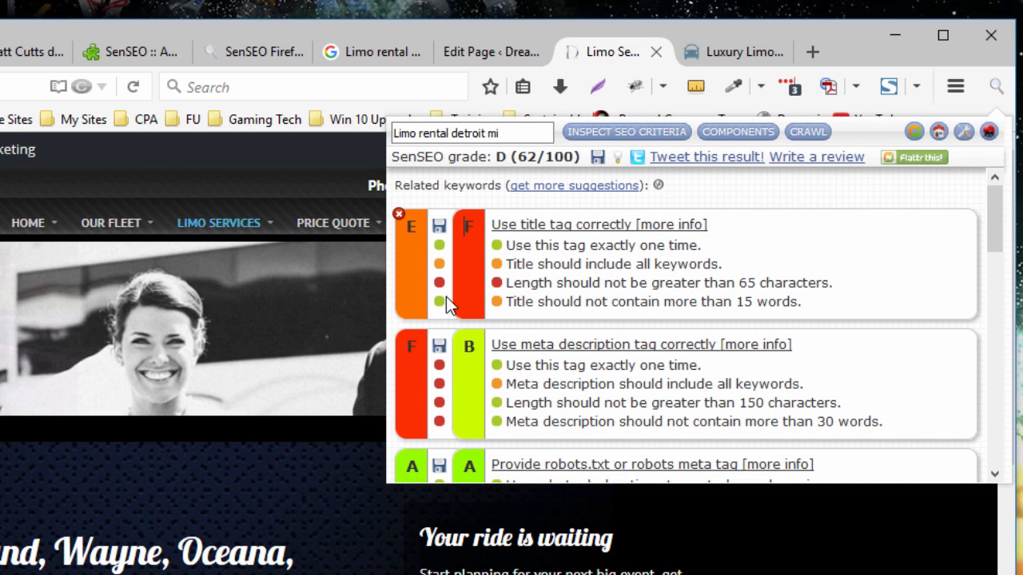
double_click(518, 301)
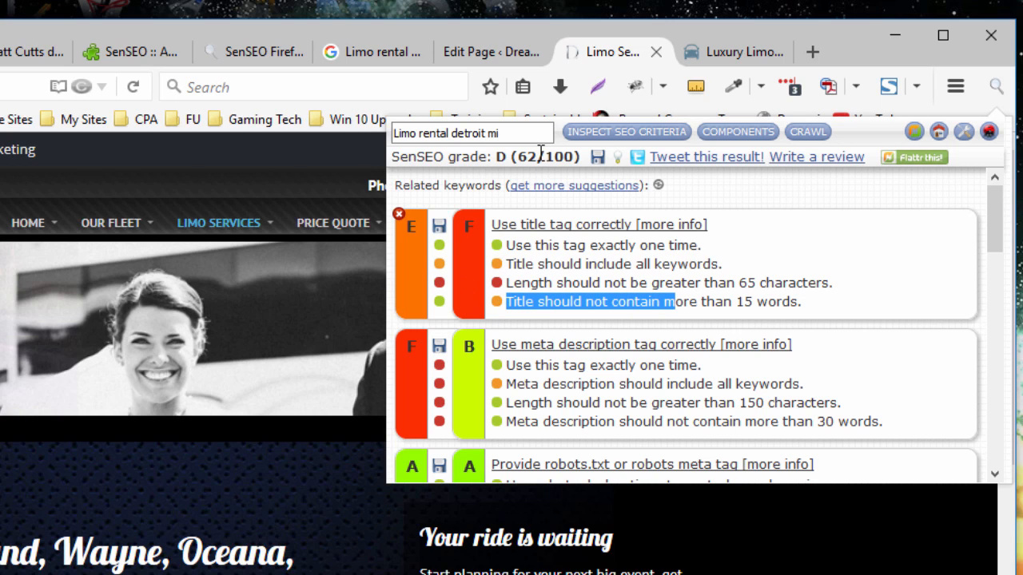
mouse_move(517, 266)
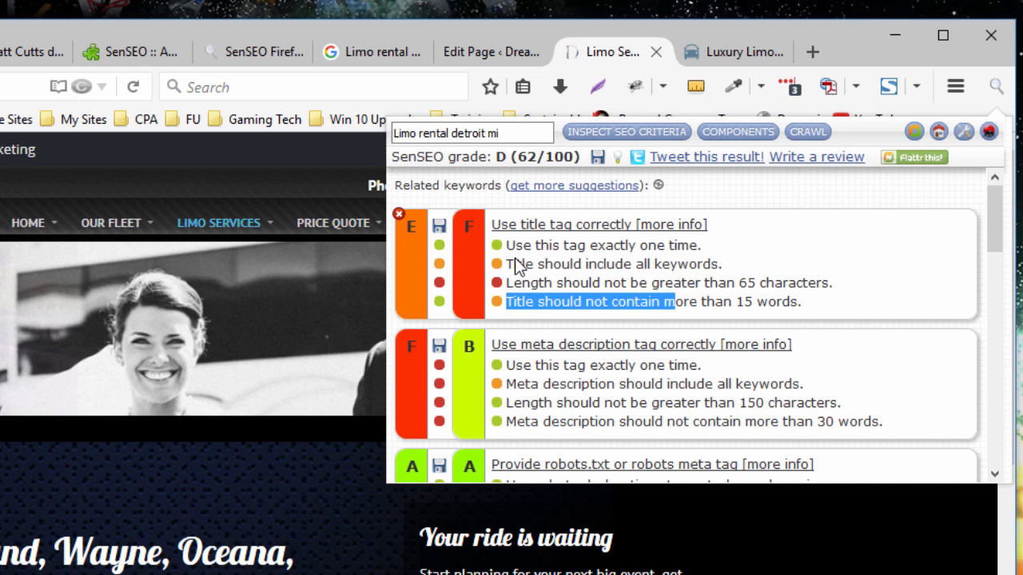
mouse_move(519, 260)
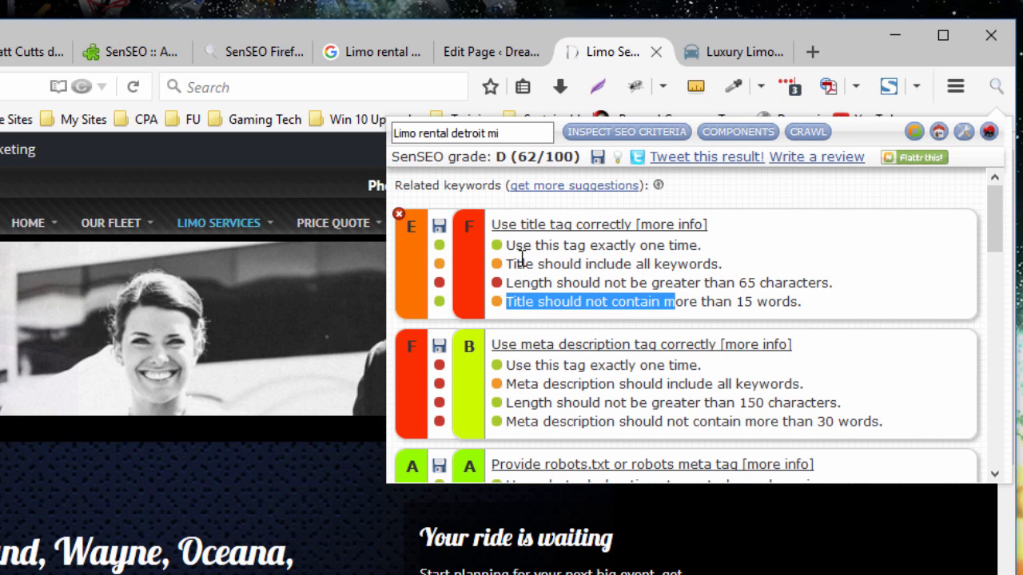
scroll(down, 3)
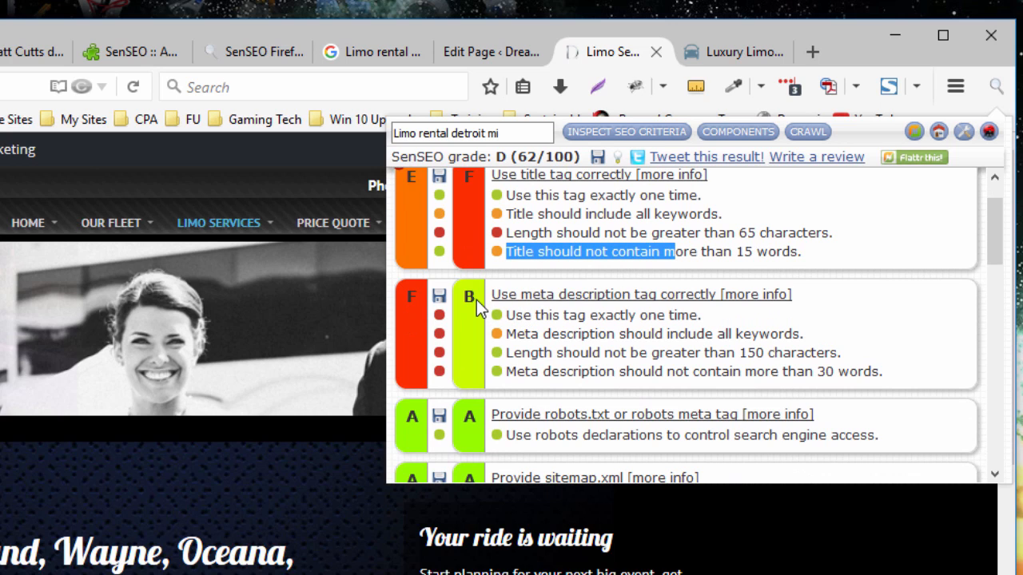
mouse_move(509, 333)
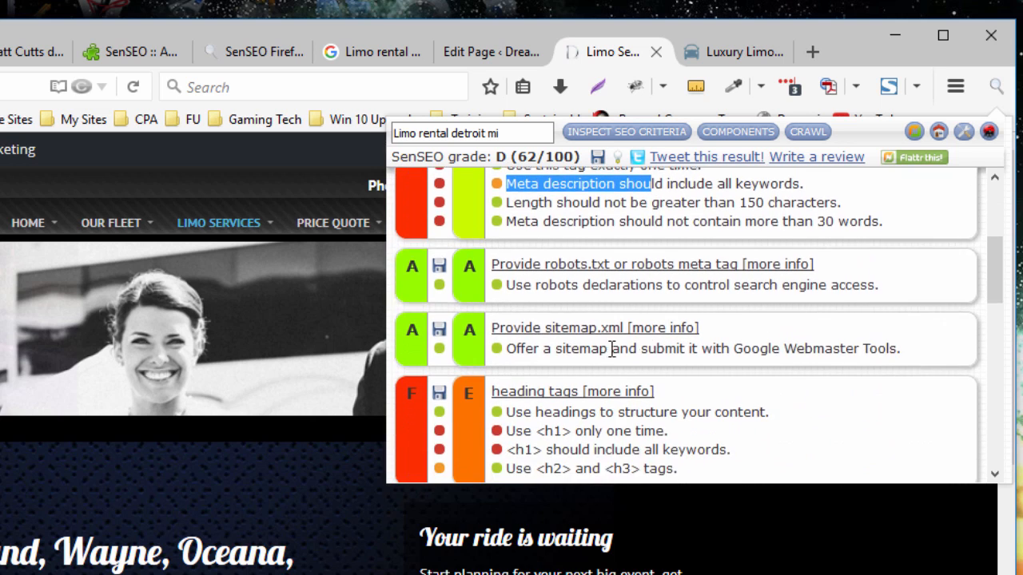
scroll(down, 3)
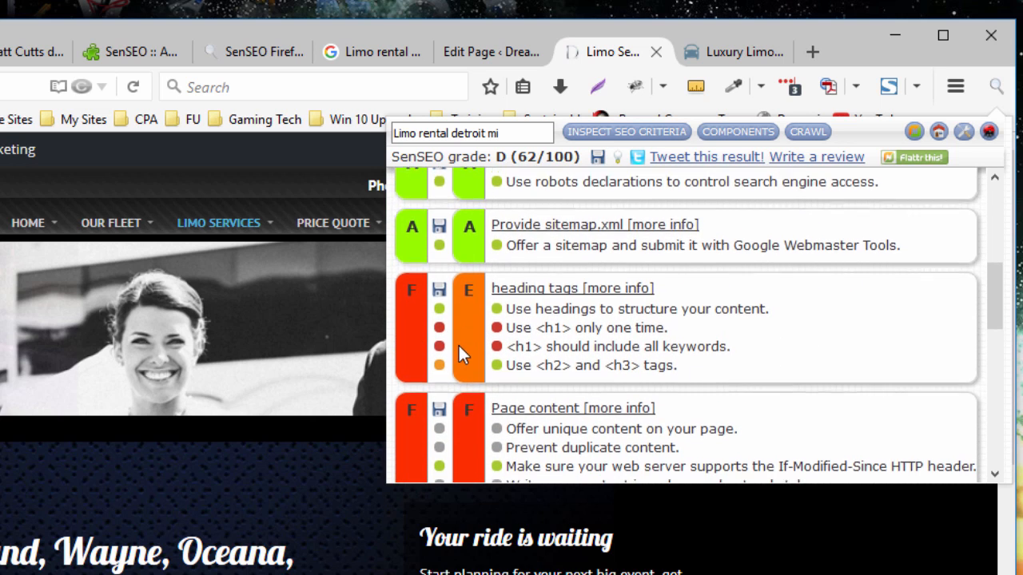
scroll(down, 3)
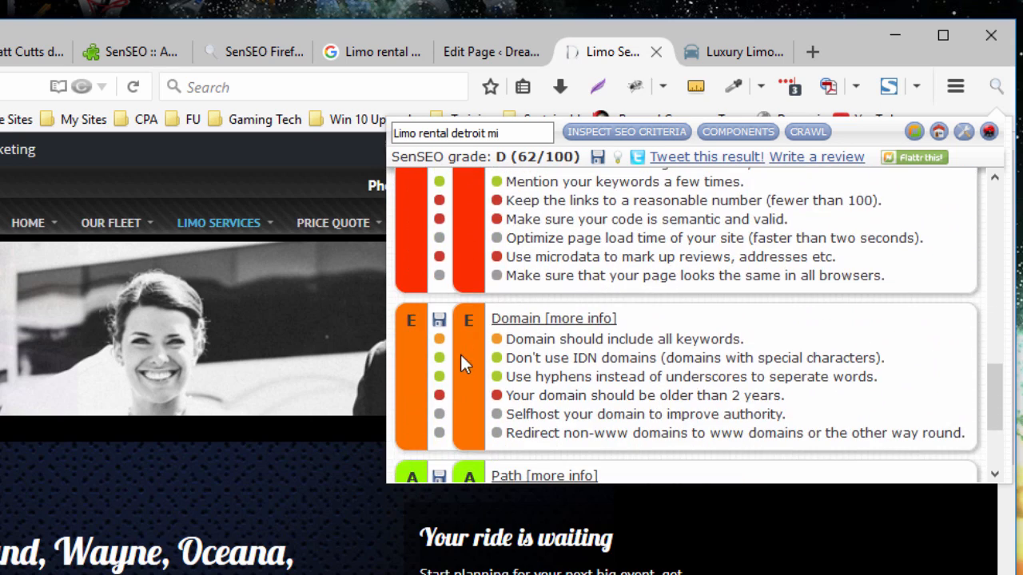
scroll(down, 3)
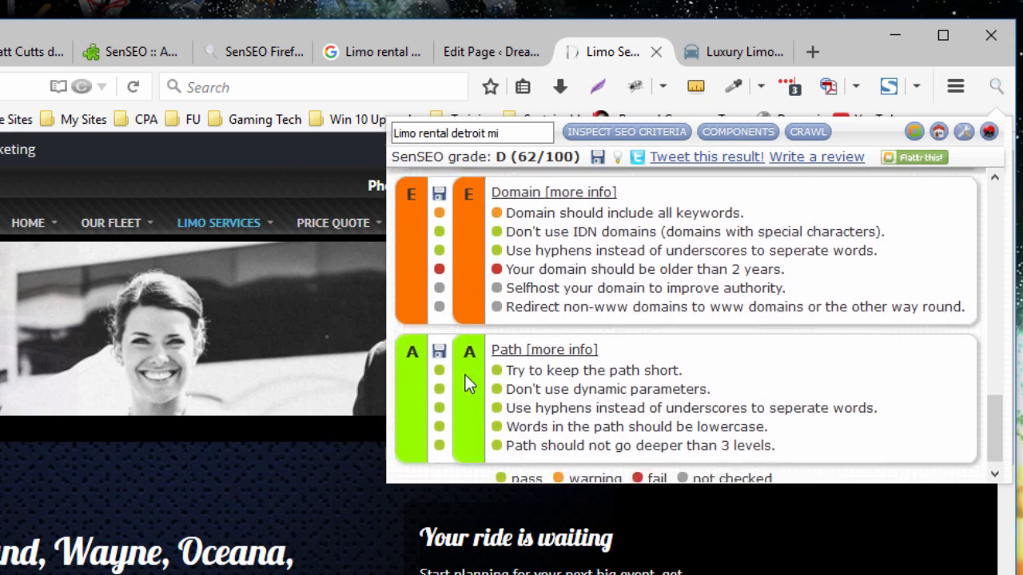